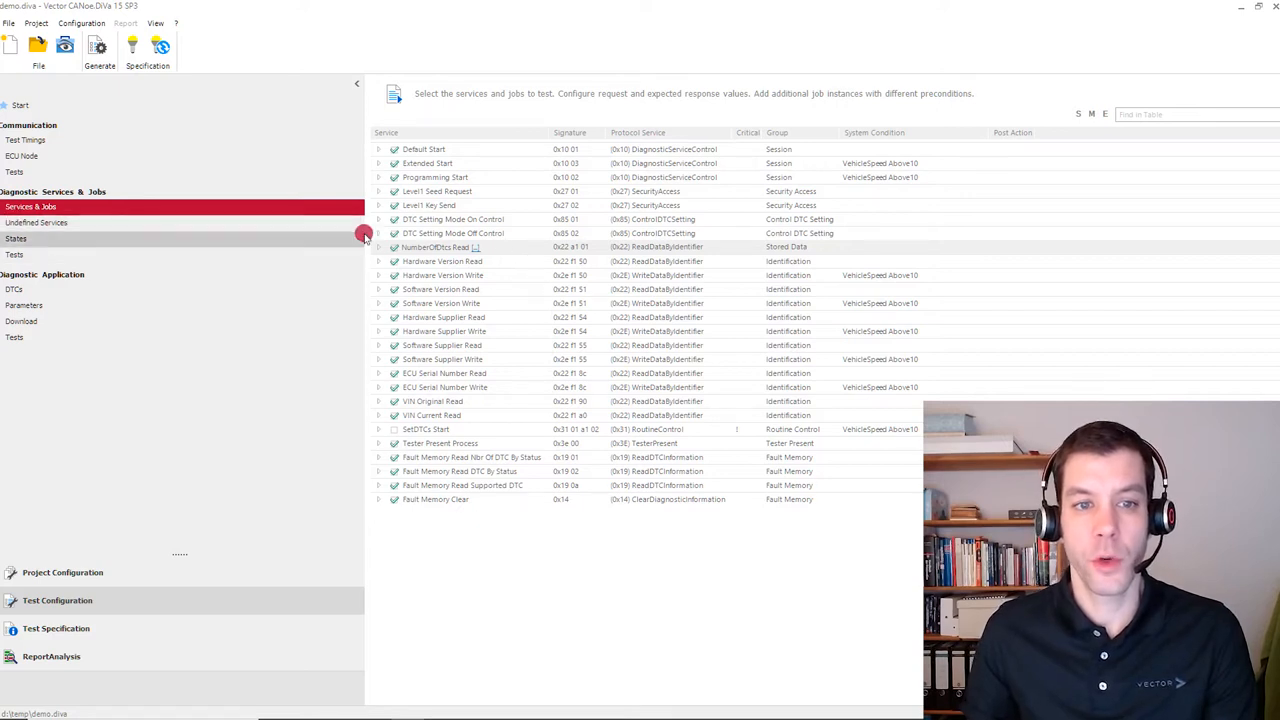
# Add an invalid-condition test case to NumberOfDtcs Read using the SomethingIsWrong system precondition
pyautogui.click(379, 247)
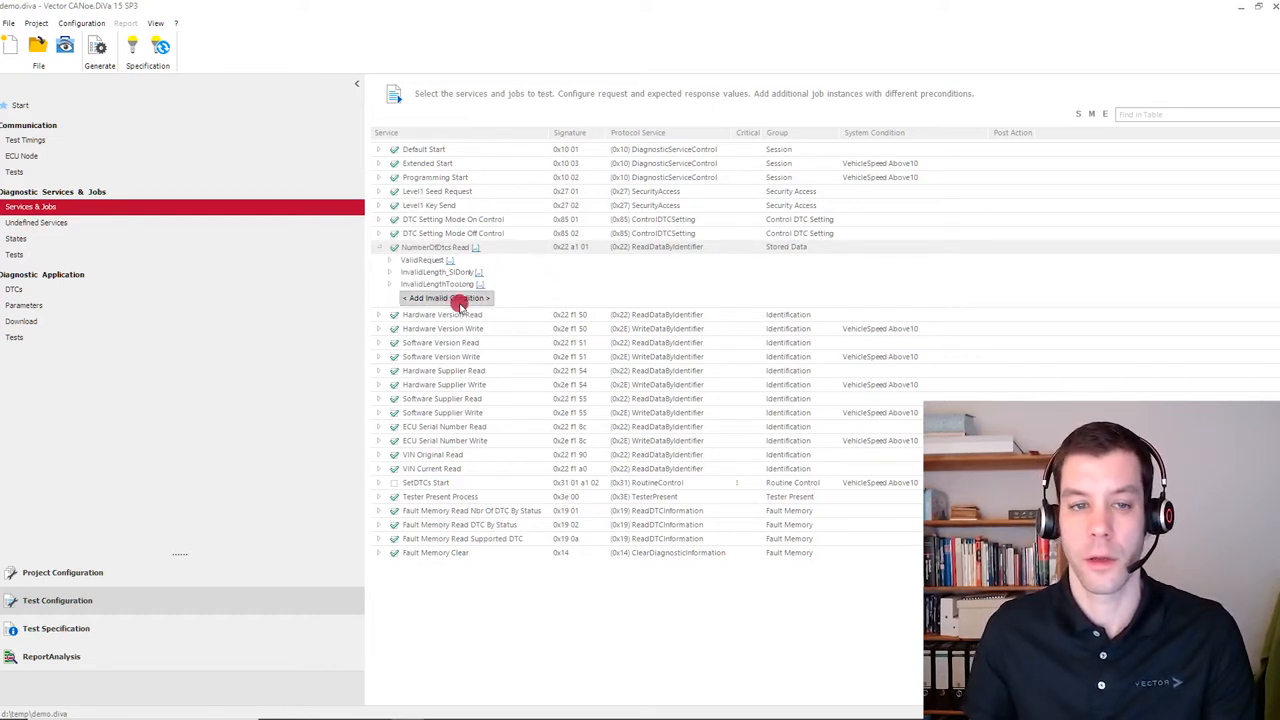
pyautogui.moveTo(497, 310)
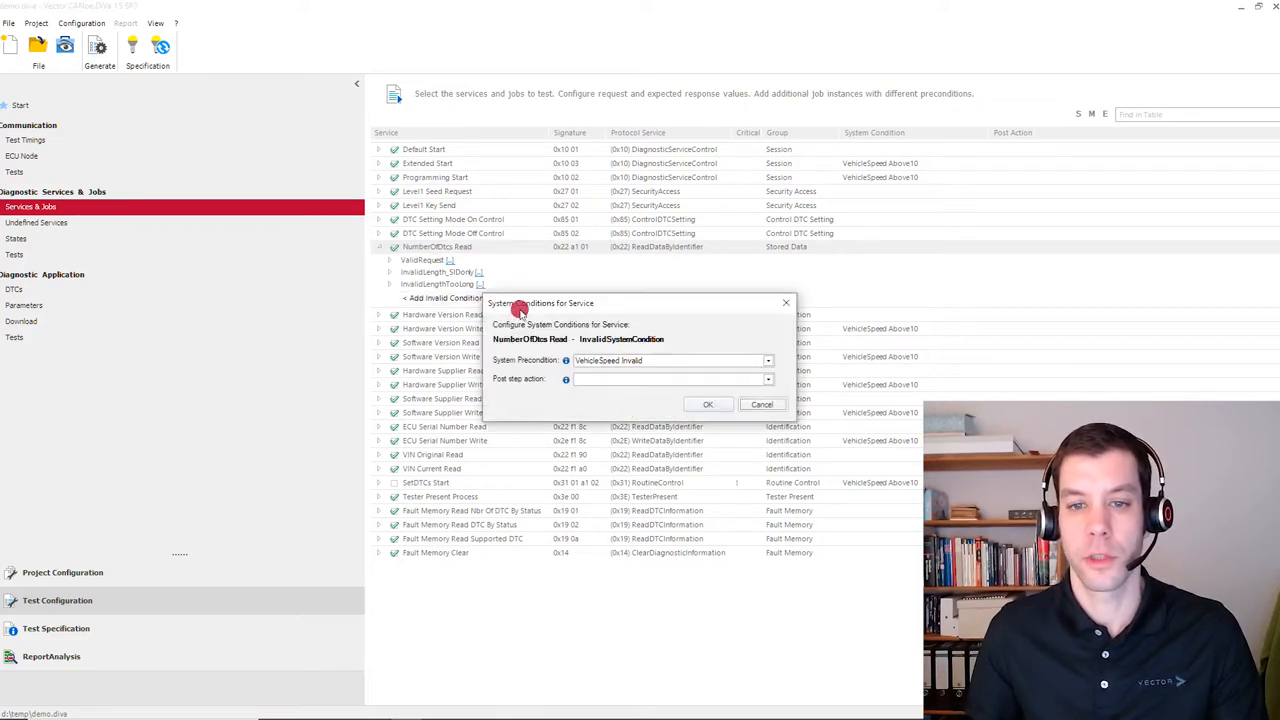
pyautogui.click(768, 360)
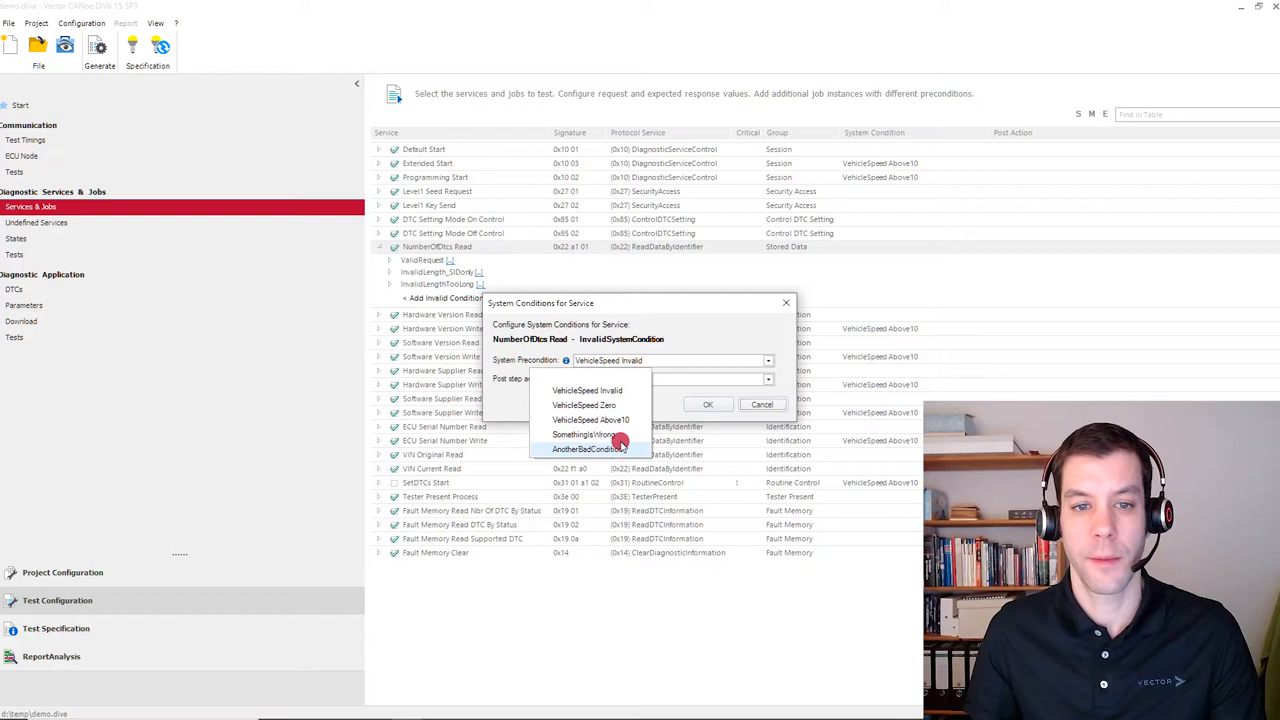
pyautogui.click(588, 434)
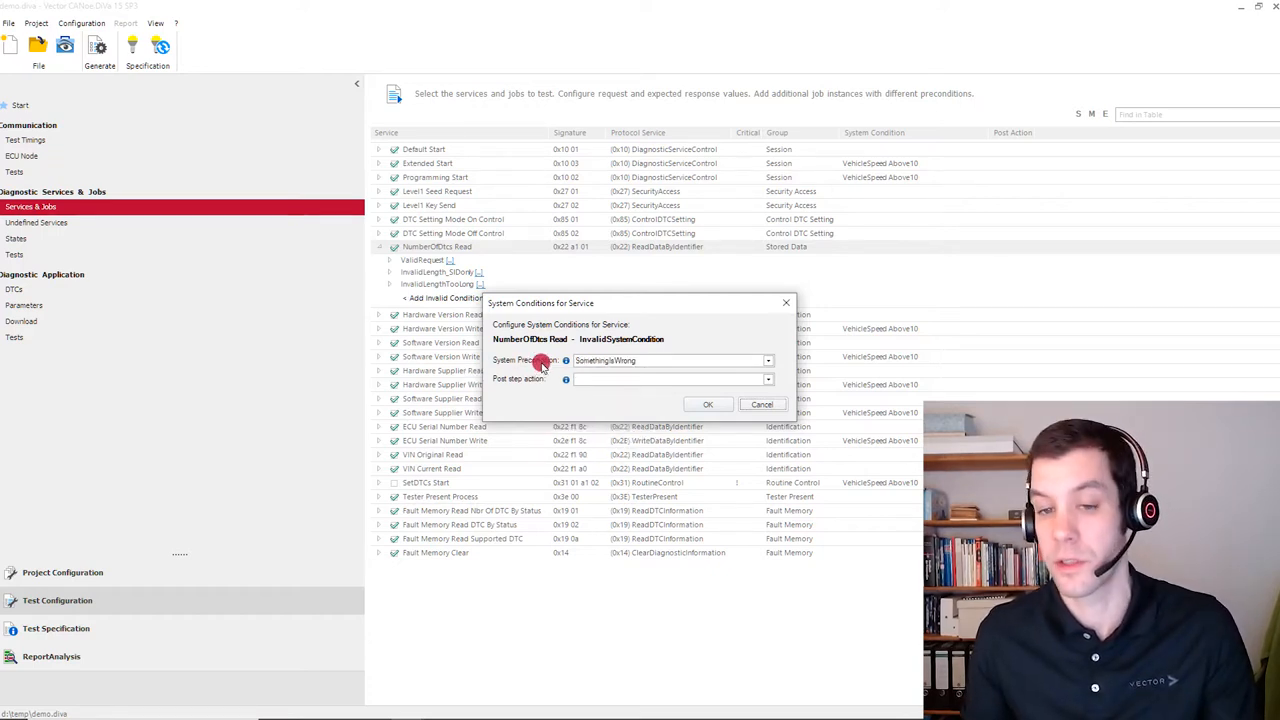
pyautogui.click(707, 404)
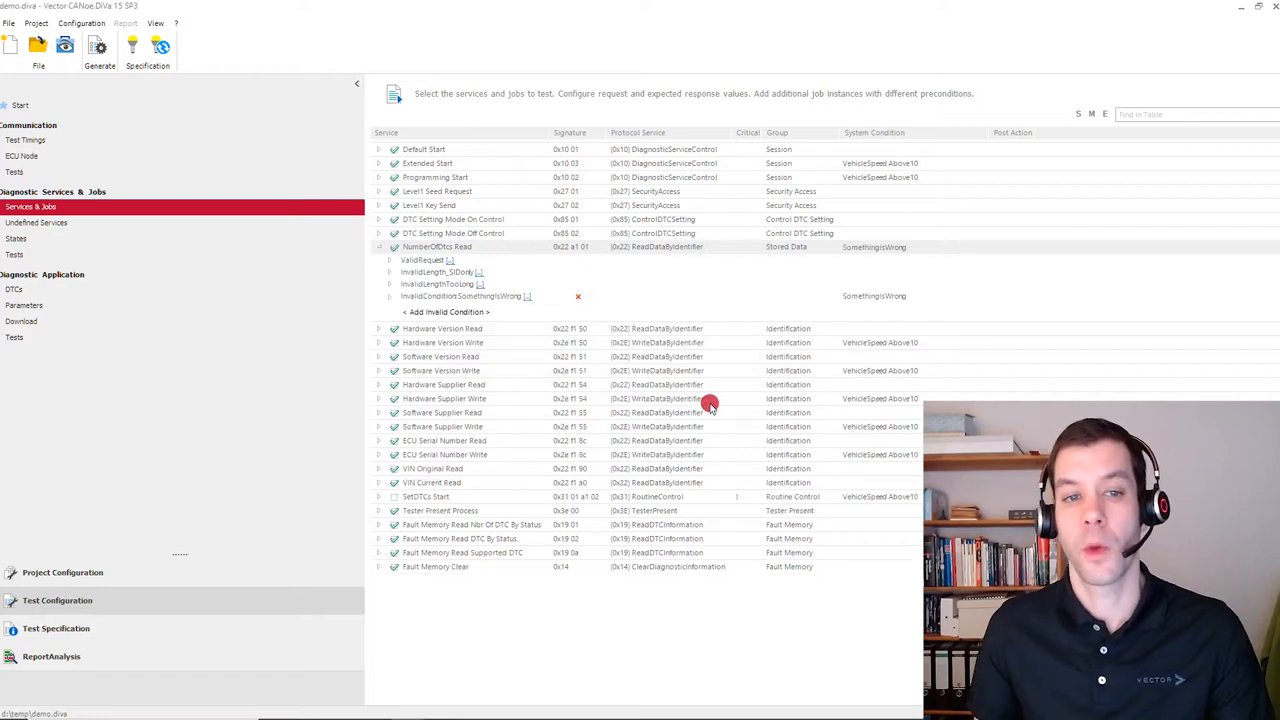
pyautogui.moveTo(388, 300)
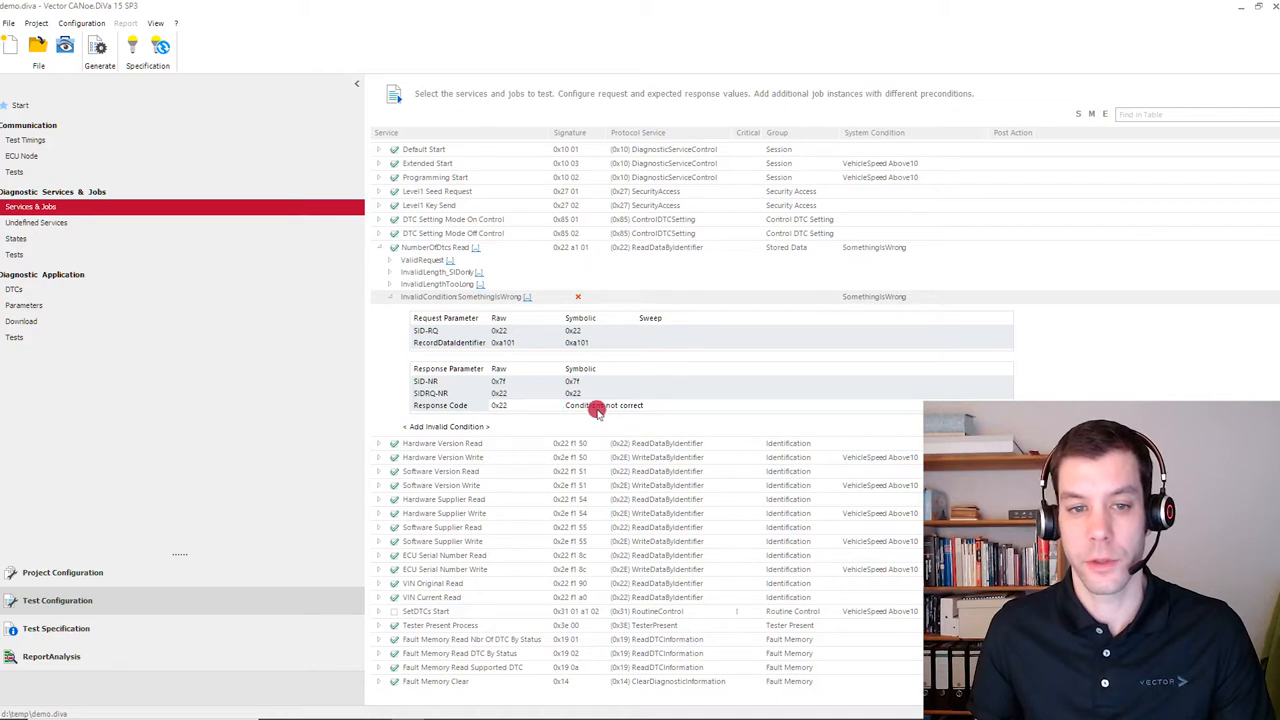
pyautogui.moveTo(630, 408)
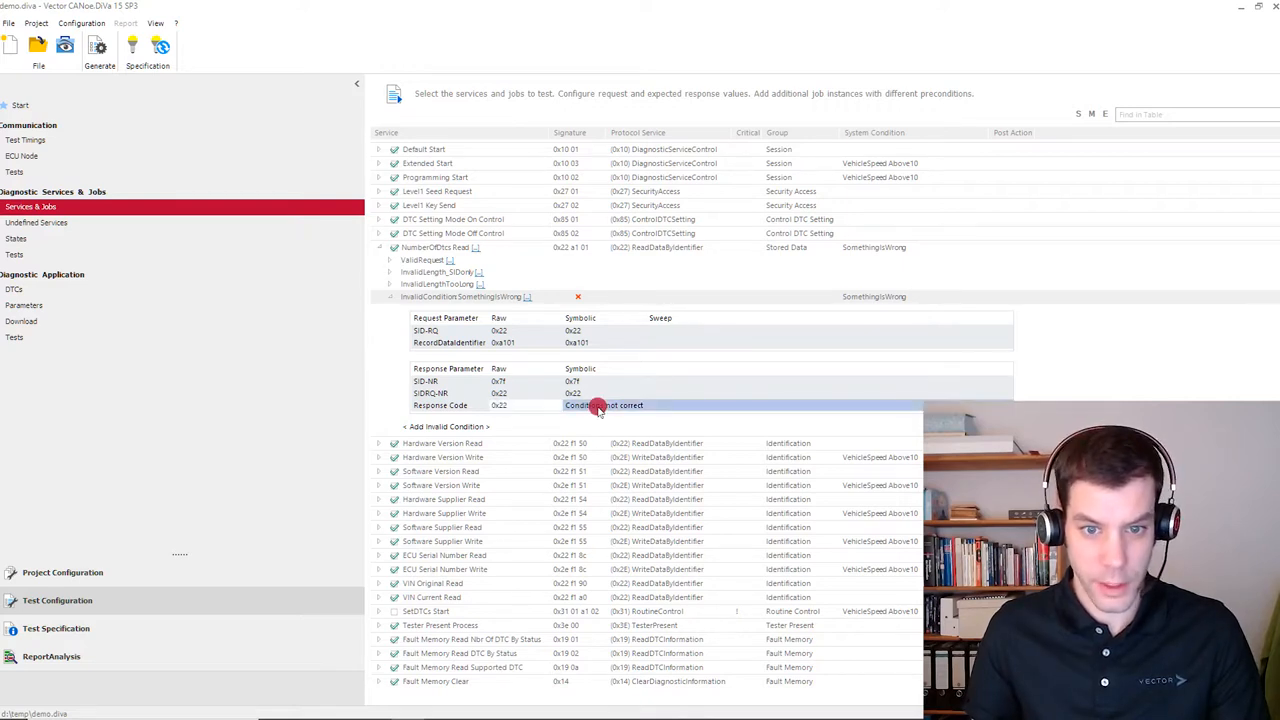
# Change the SomethingIsWrong case's expected response code to 0x10 General reject
pyautogui.click(600, 405)
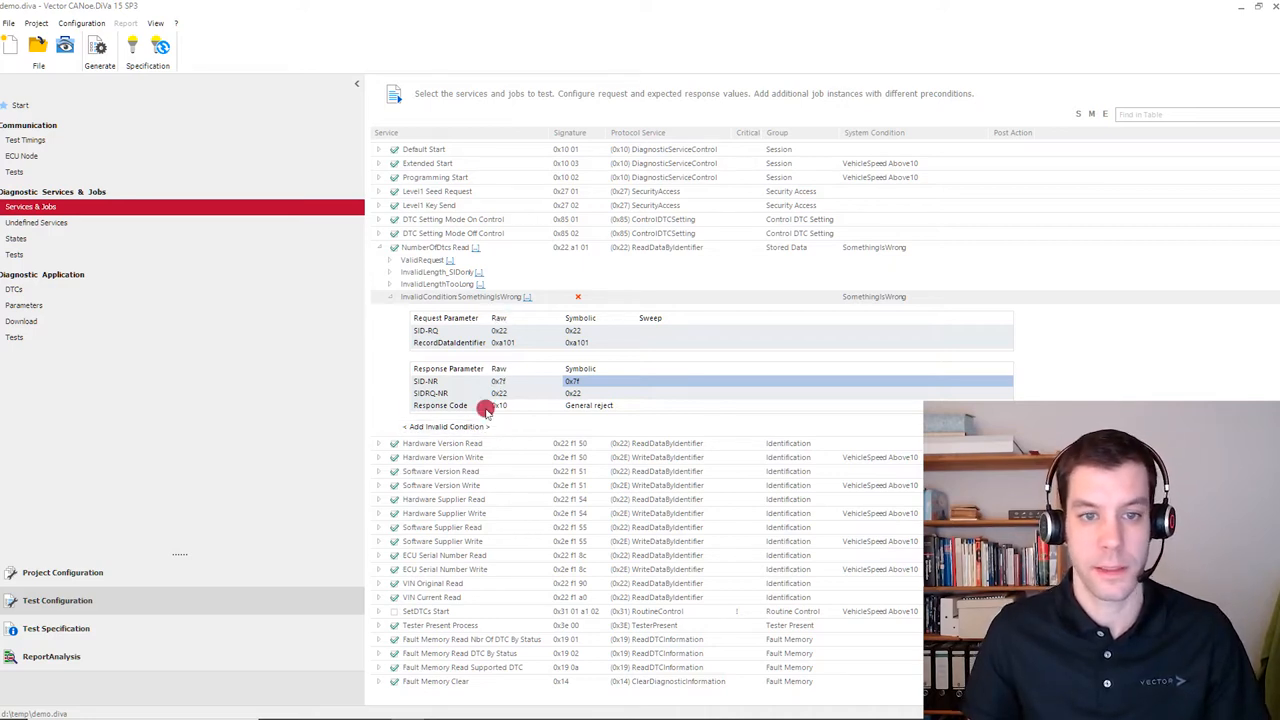
# Add another NumberOfDtcs Read invalid-condition case using the AnotherBadCondition precondition
pyautogui.click(578, 296)
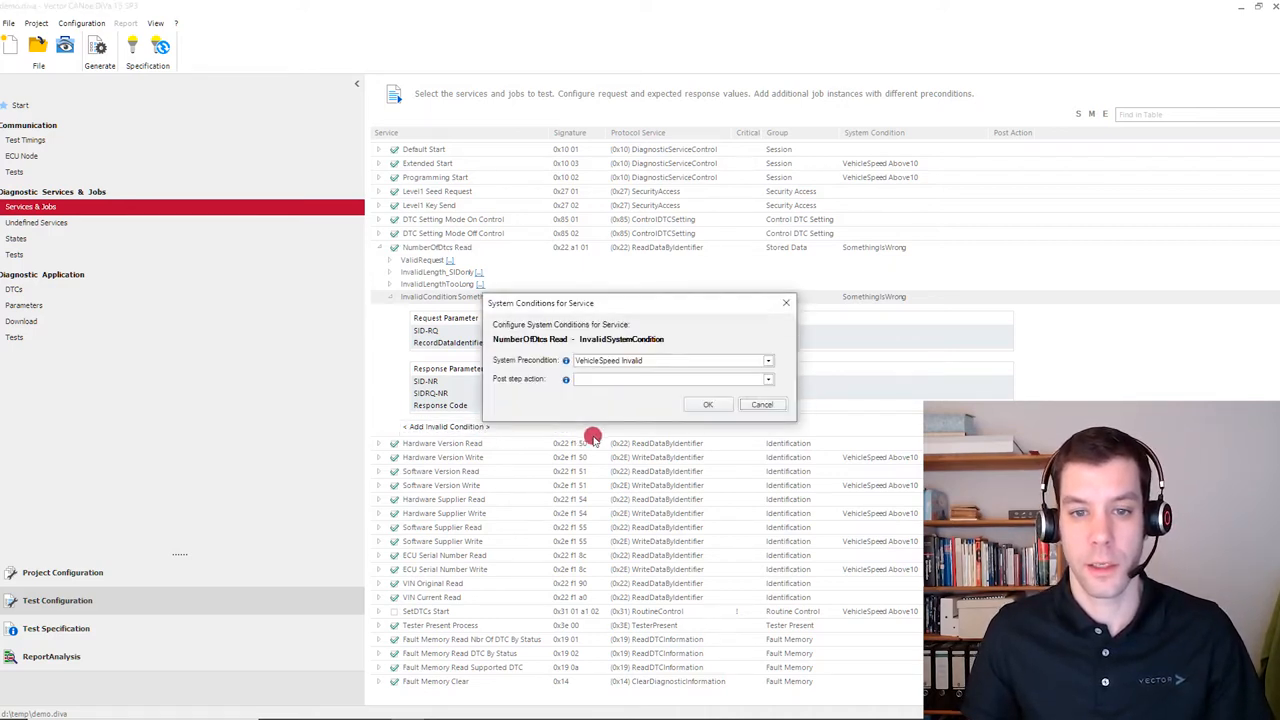
pyautogui.click(768, 379)
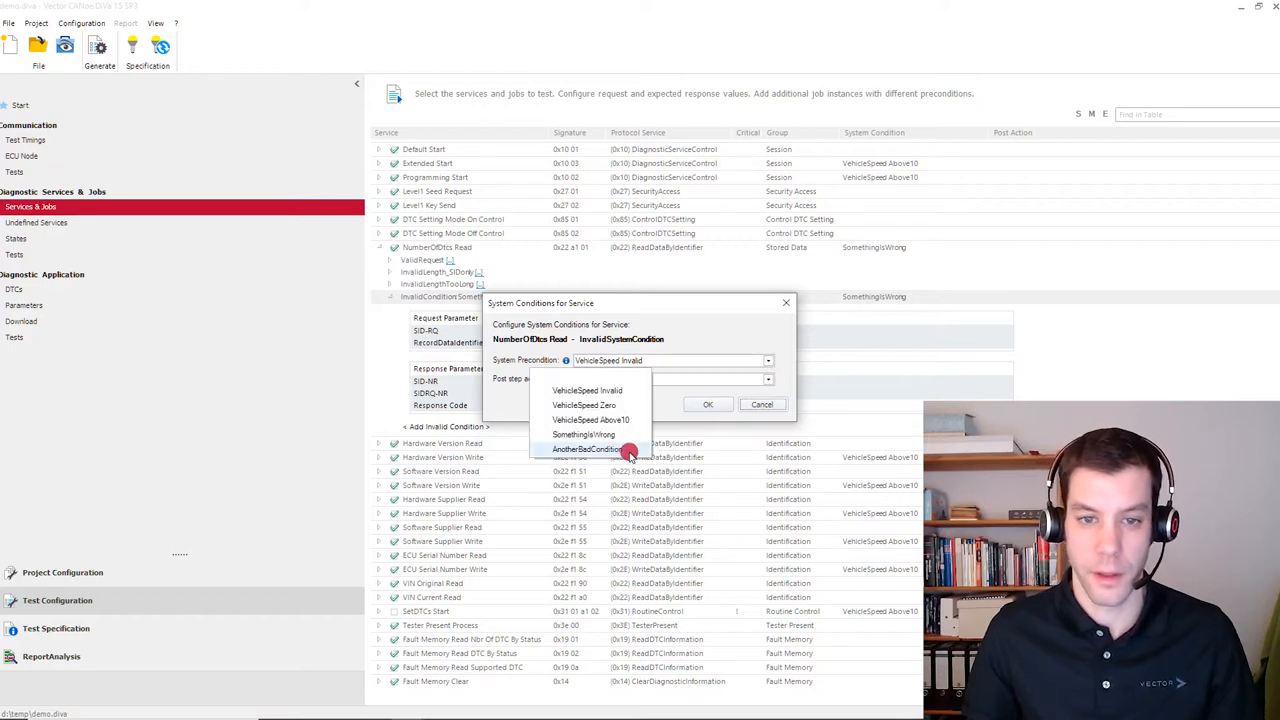
pyautogui.click(587, 449)
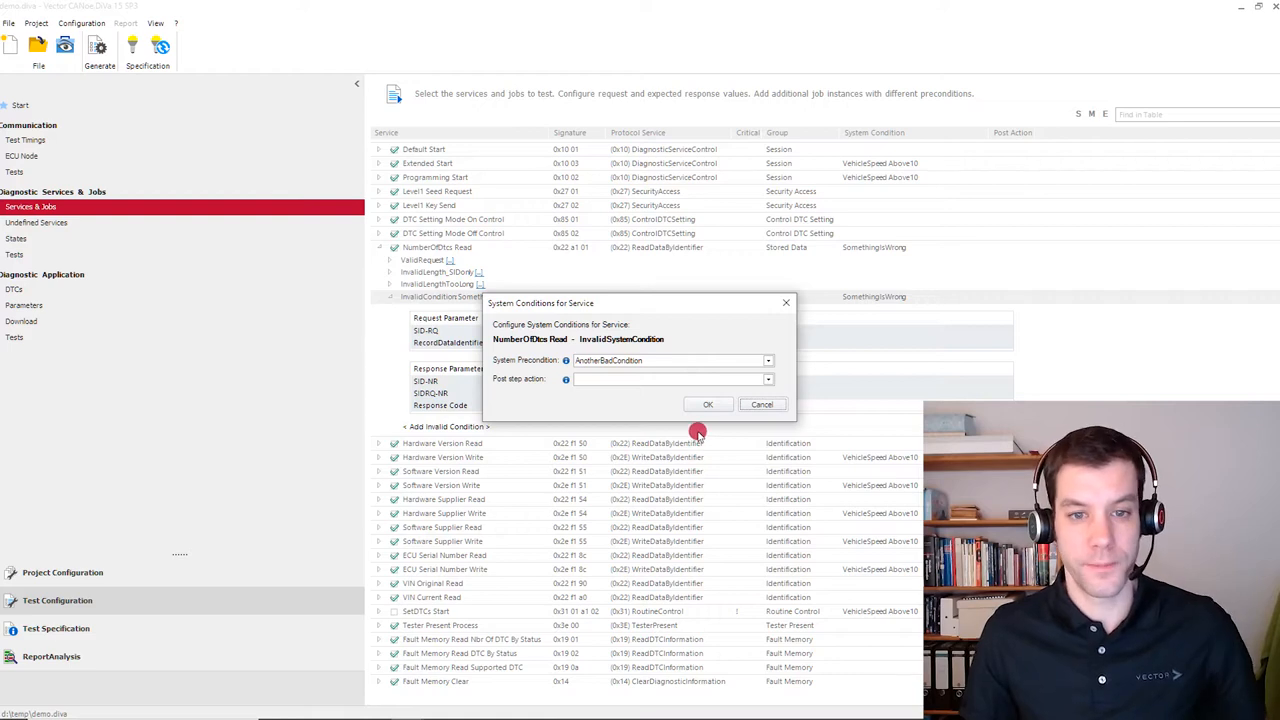
pyautogui.moveTo(463, 567)
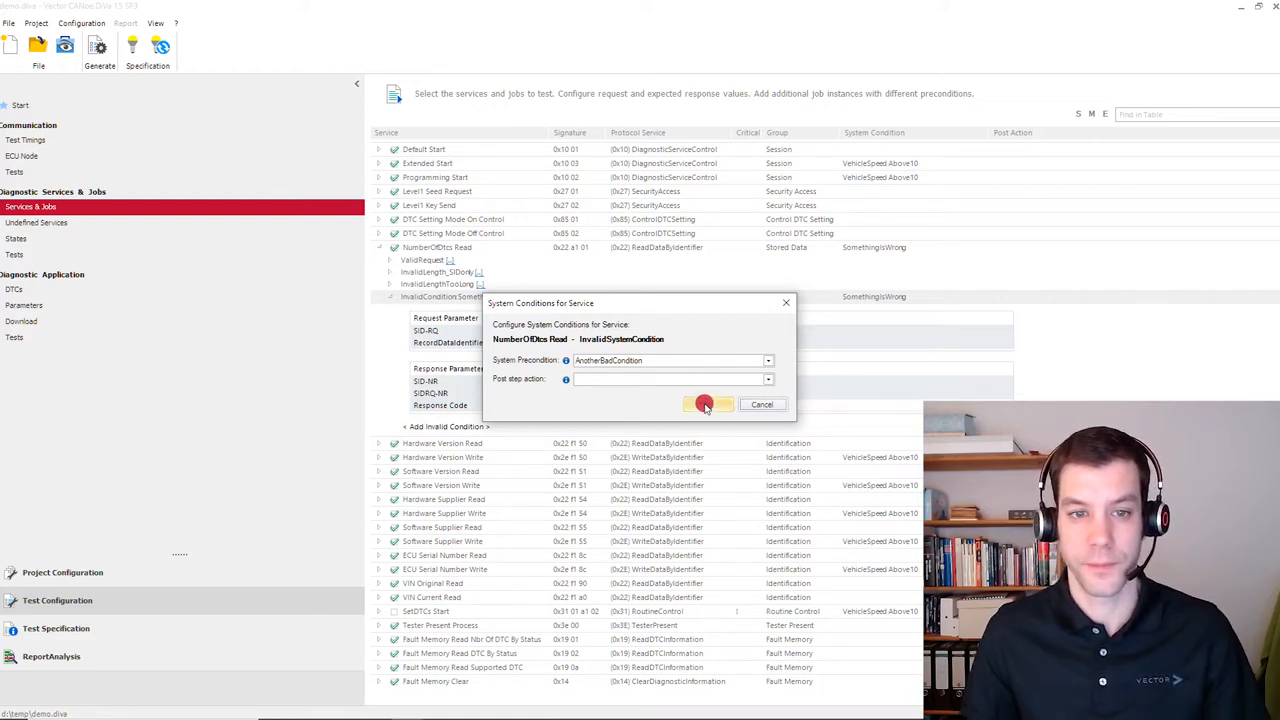
pyautogui.click(708, 404)
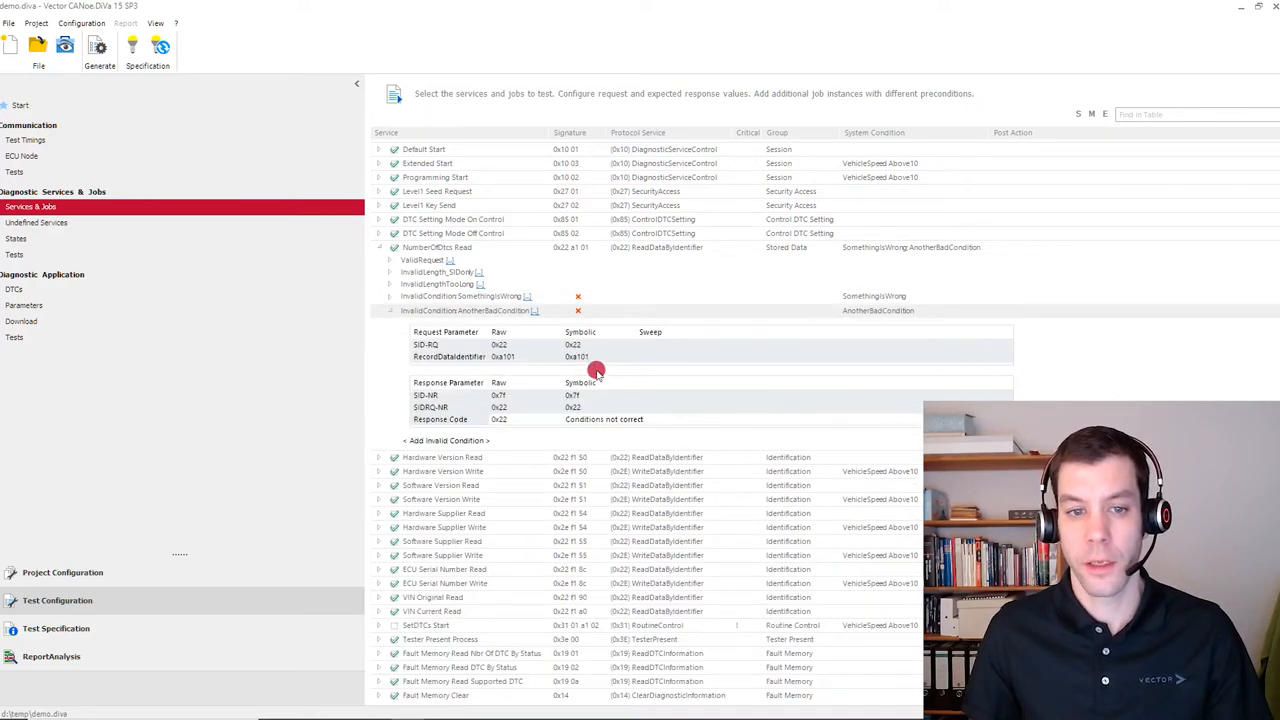
pyautogui.moveTo(585, 420)
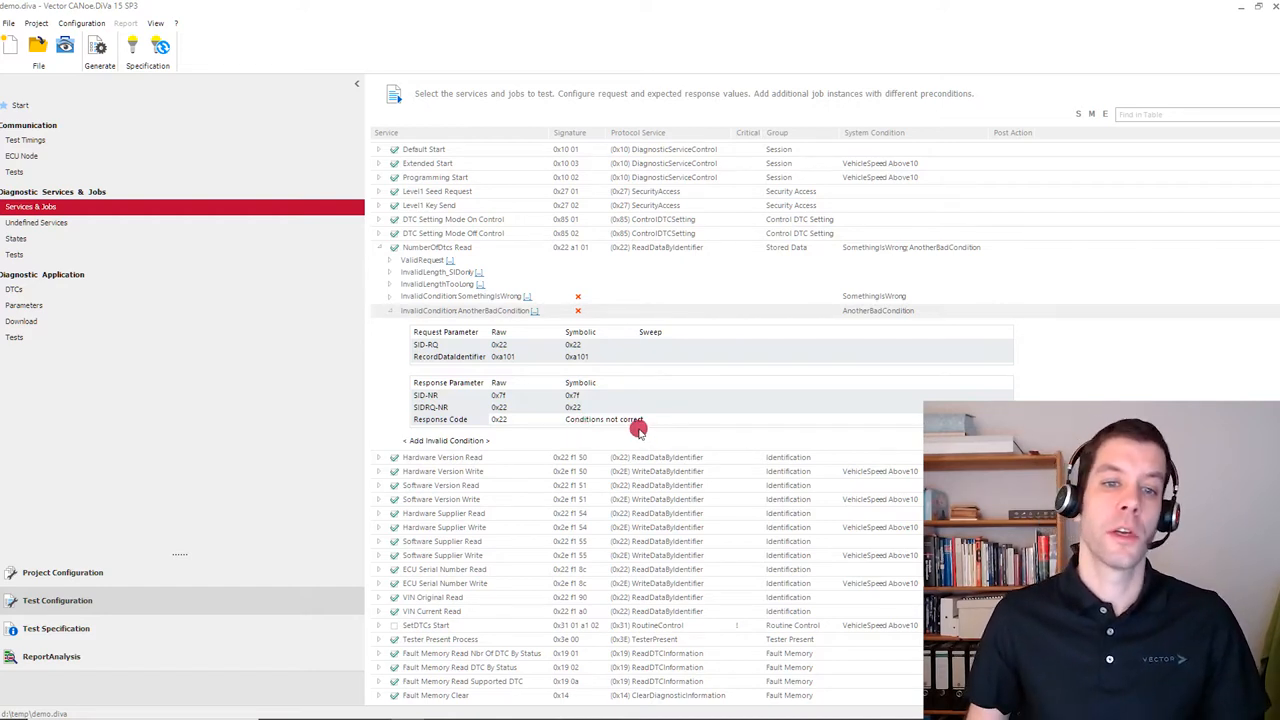
pyautogui.moveTo(505, 344)
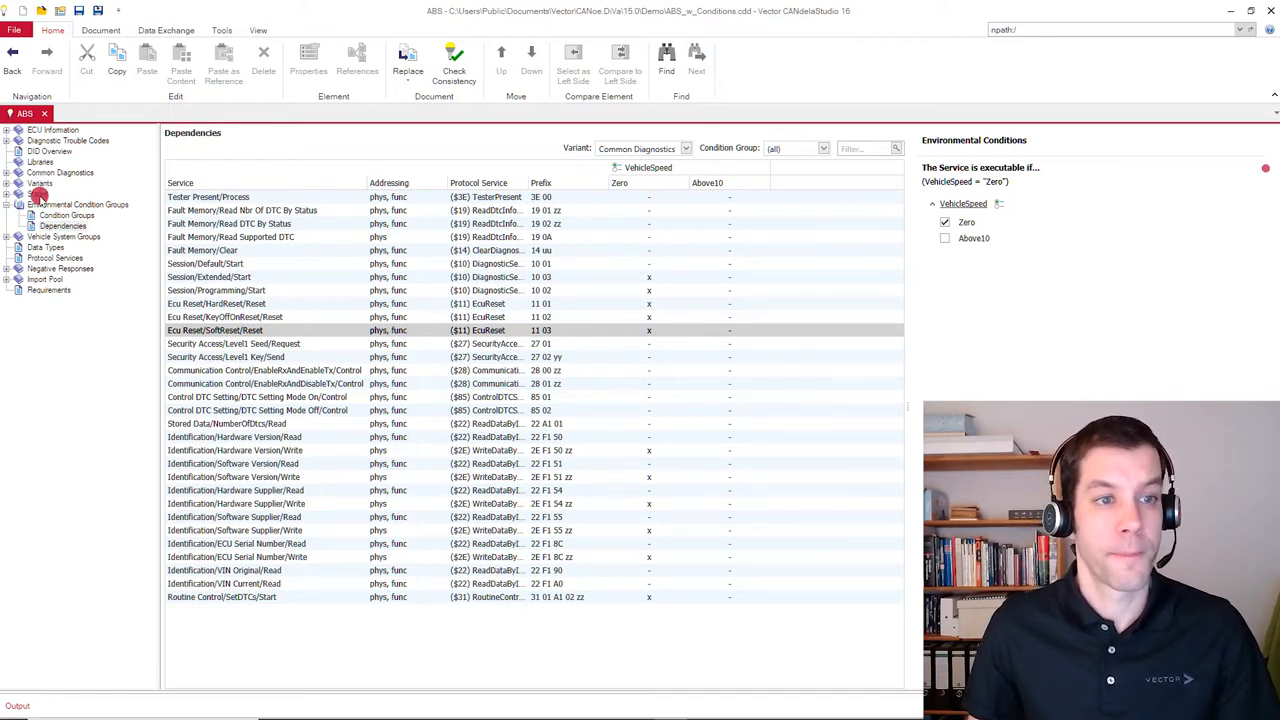
# Display the VehicleSpeed condition group with modes Zero, Above10 and NRC 0x22
pyautogui.click(77, 204)
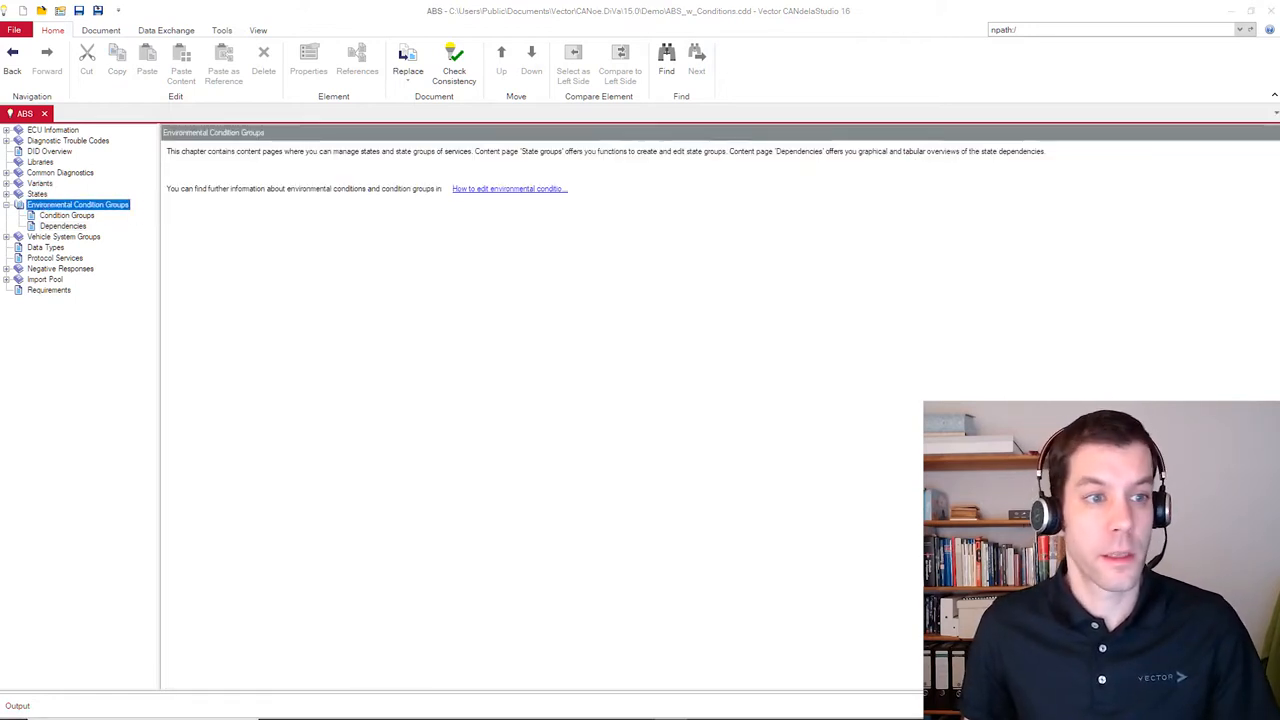
pyautogui.click(66, 215)
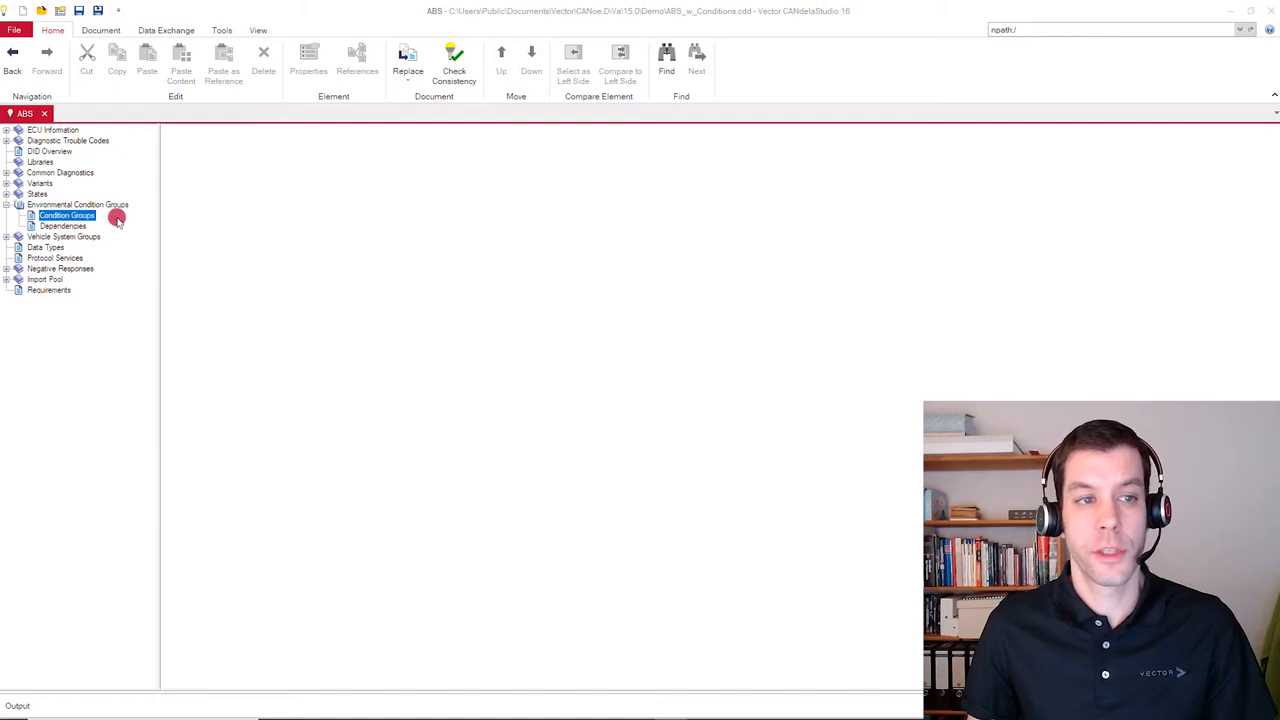
pyautogui.click(67, 215)
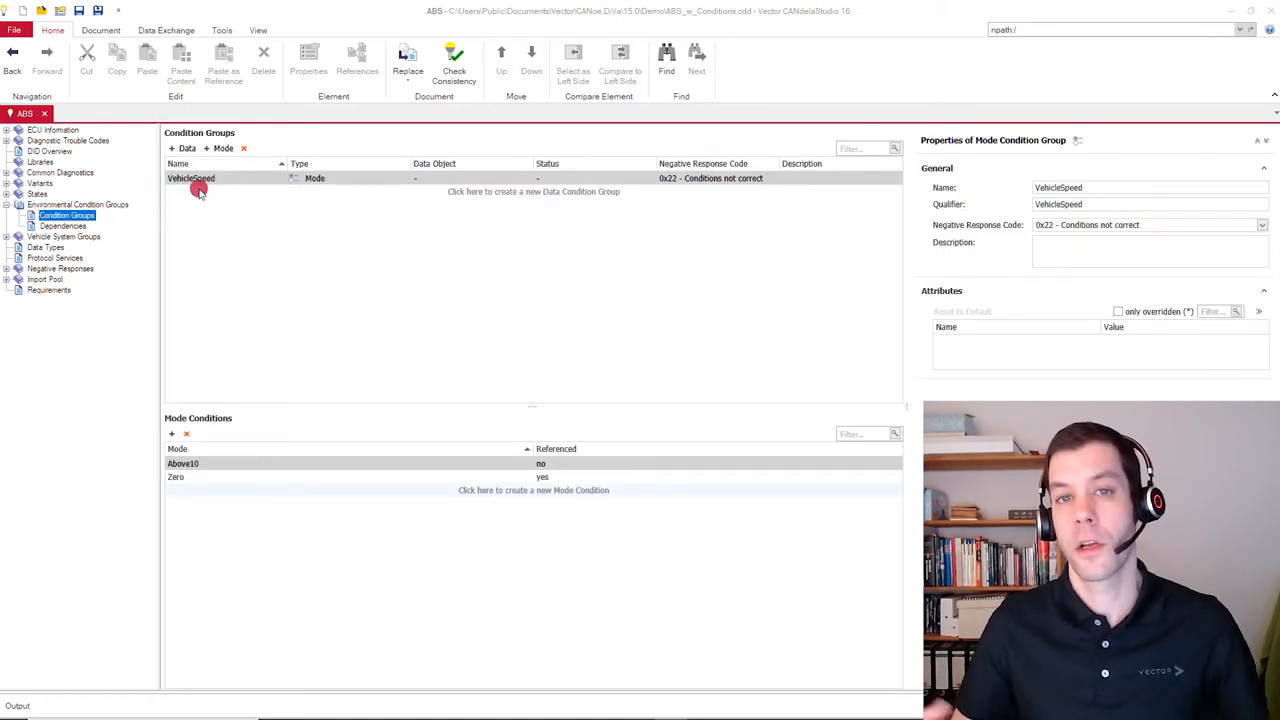
pyautogui.moveTo(251, 190)
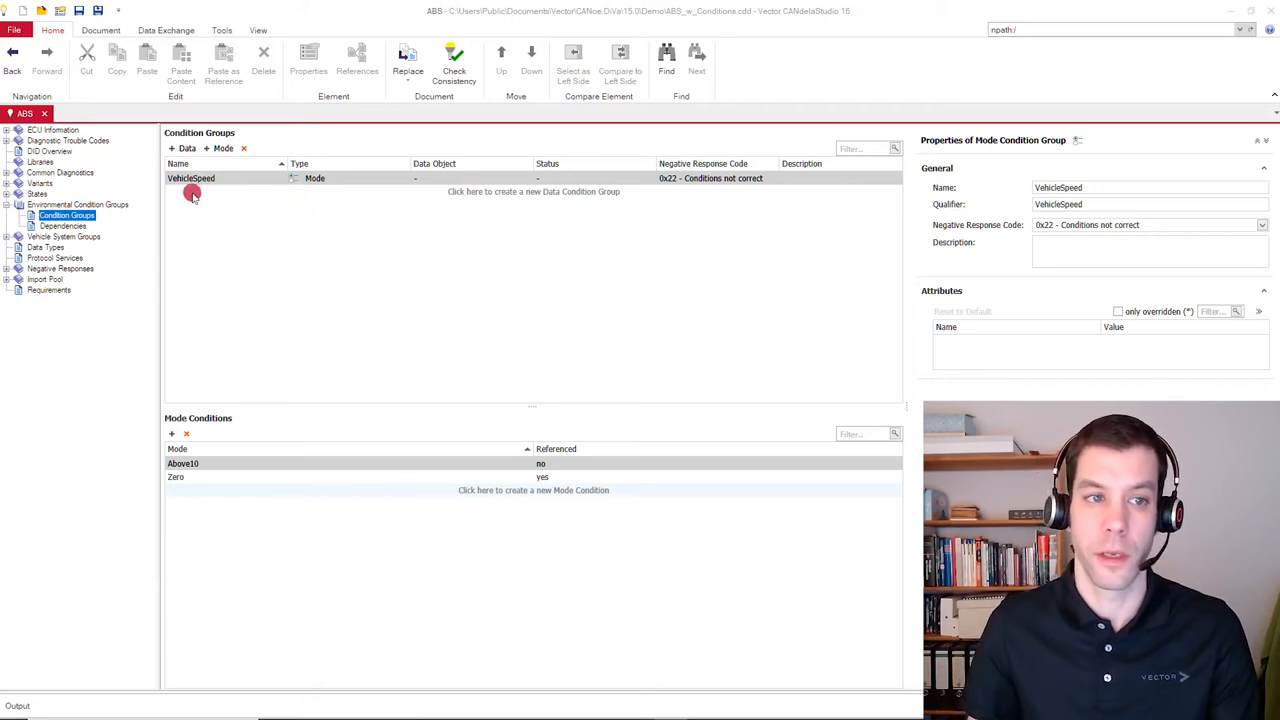
pyautogui.moveTo(229, 207)
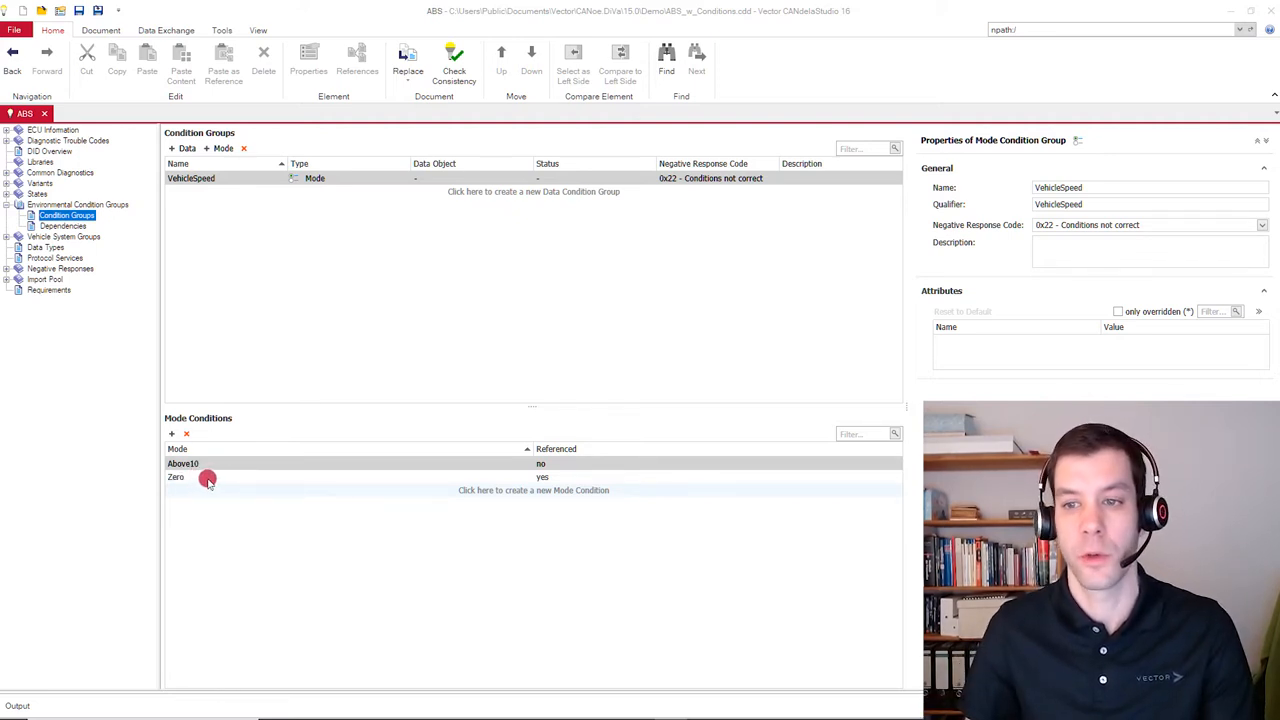
pyautogui.moveTo(806, 474)
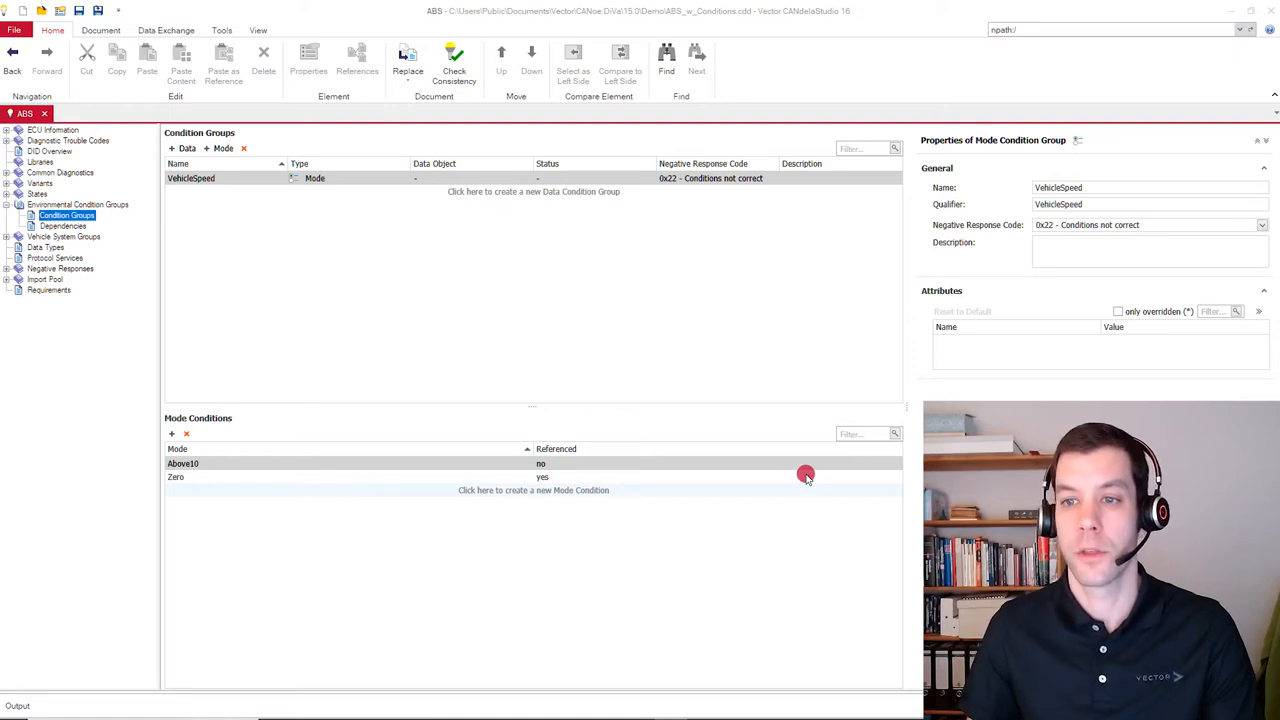
pyautogui.moveTo(948, 230)
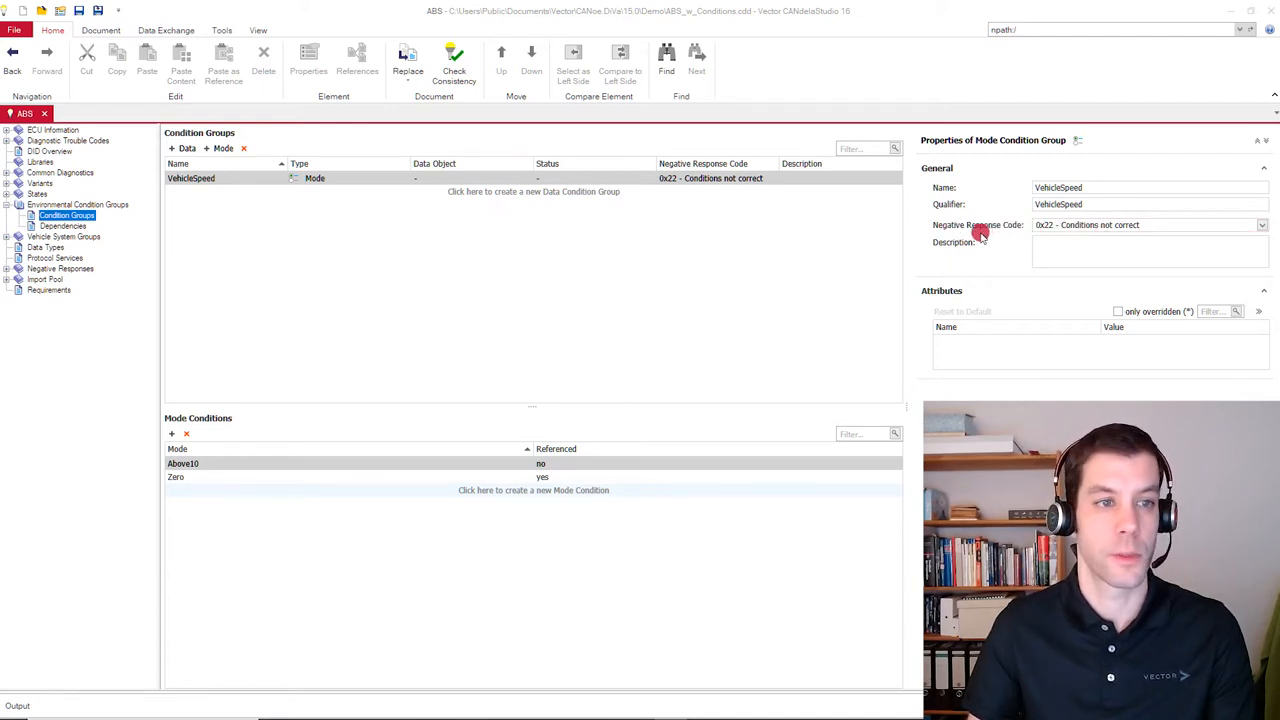
pyautogui.moveTo(850, 275)
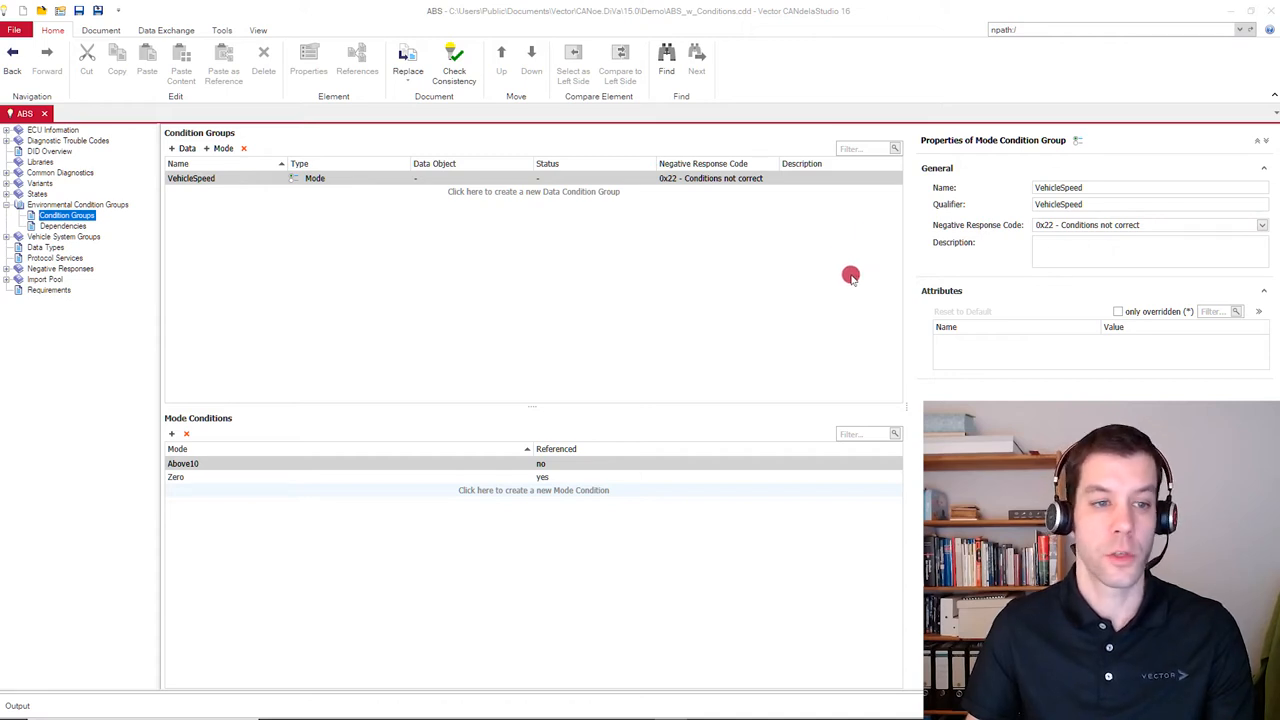
pyautogui.moveTo(527, 373)
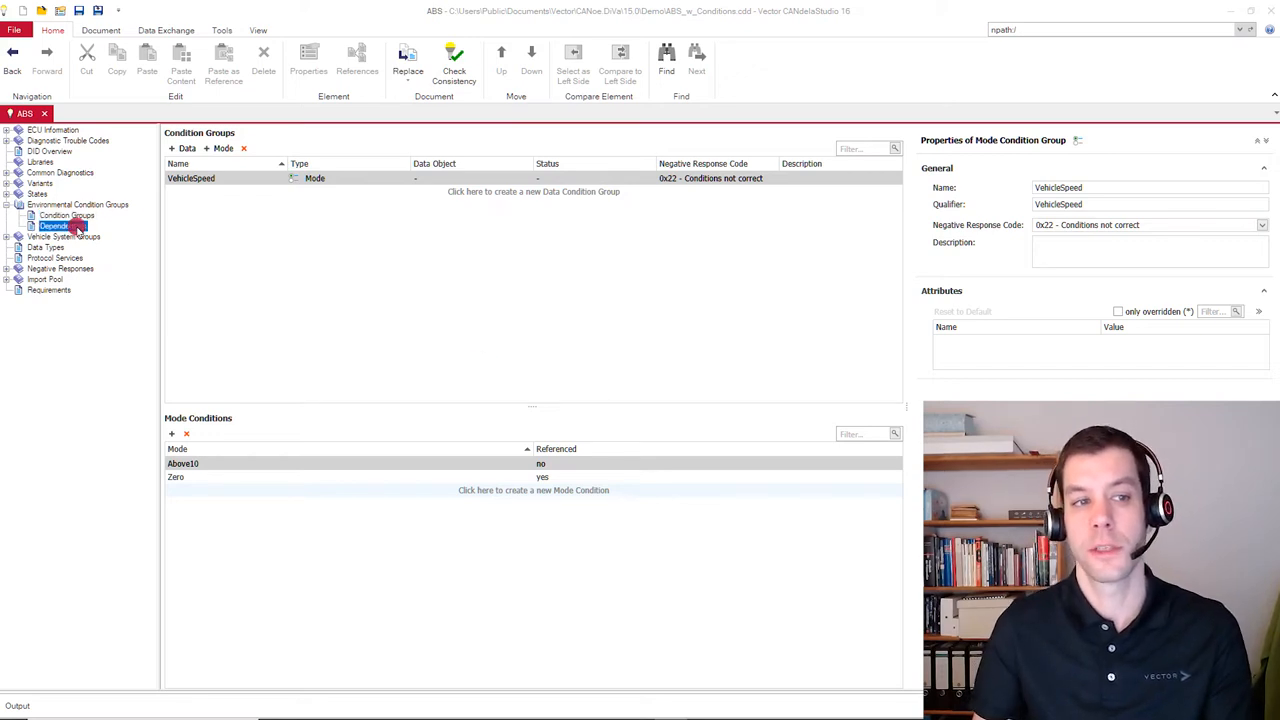
# Show the Dependencies matrix and check Hardware Version Read's environmental conditions
pyautogui.click(63, 225)
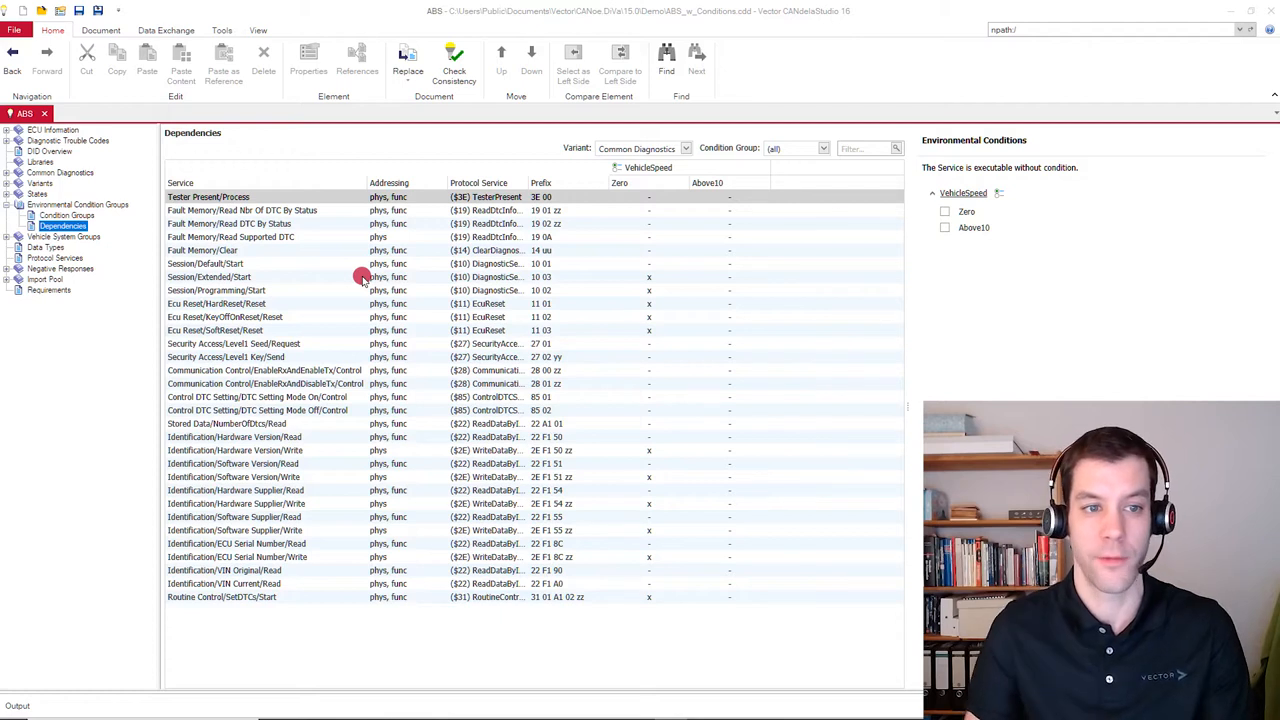
pyautogui.moveTo(303, 303)
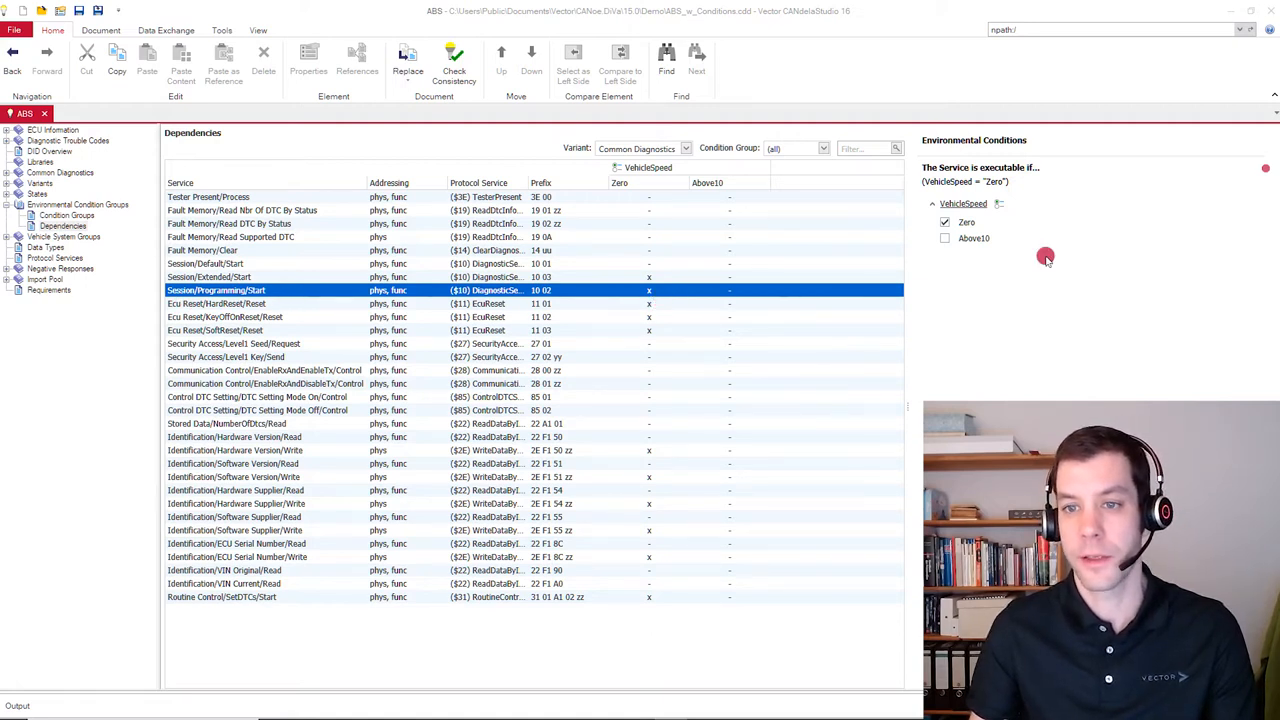
pyautogui.moveTo(975, 225)
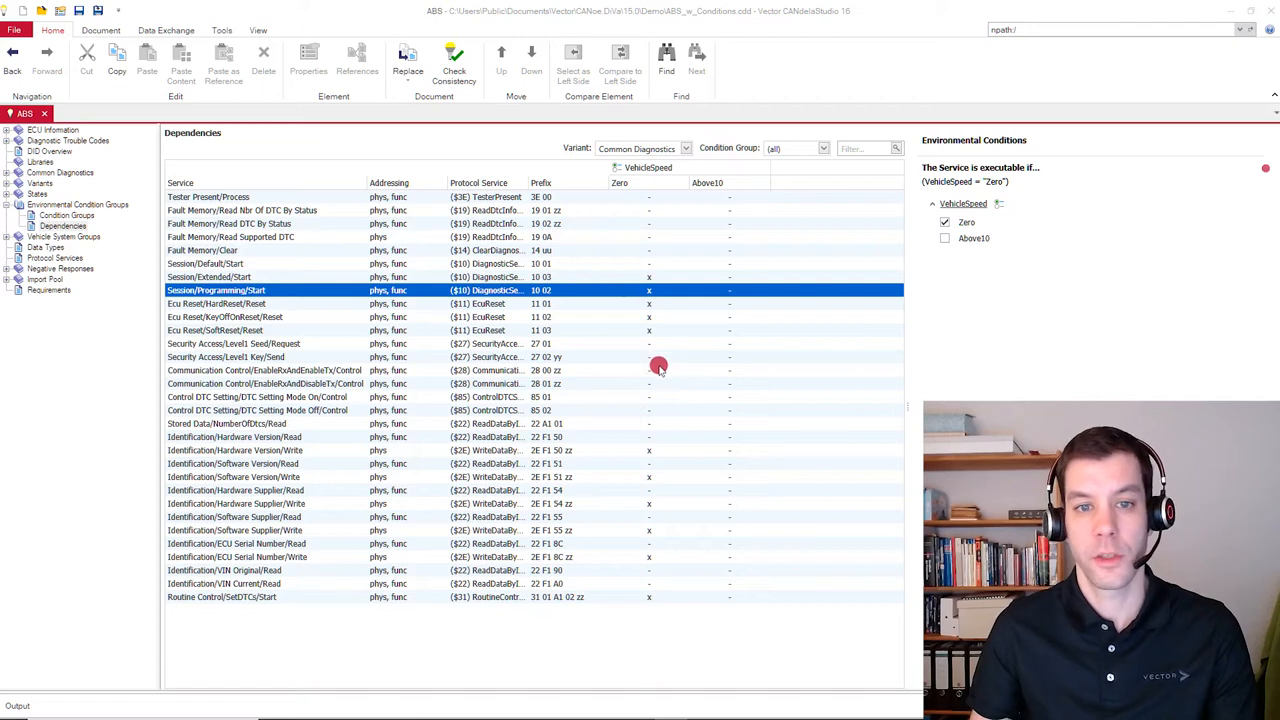
pyautogui.moveTo(658, 240)
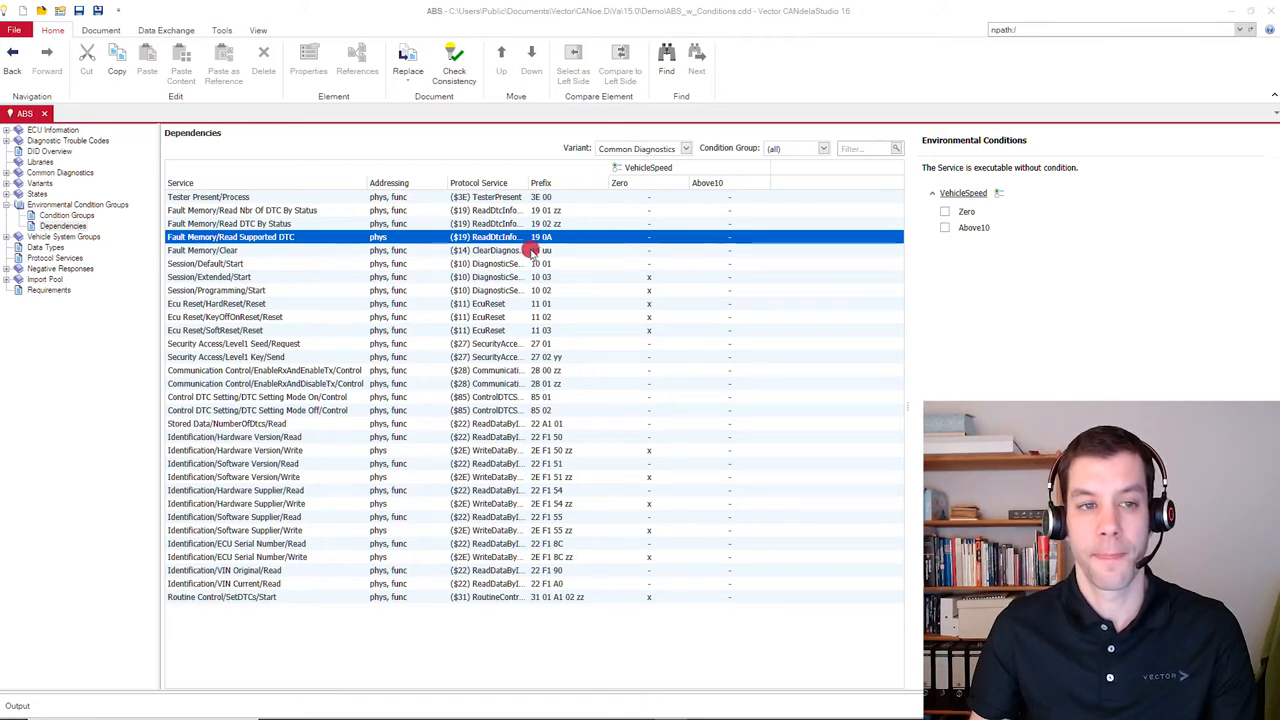
pyautogui.moveTo(678, 260)
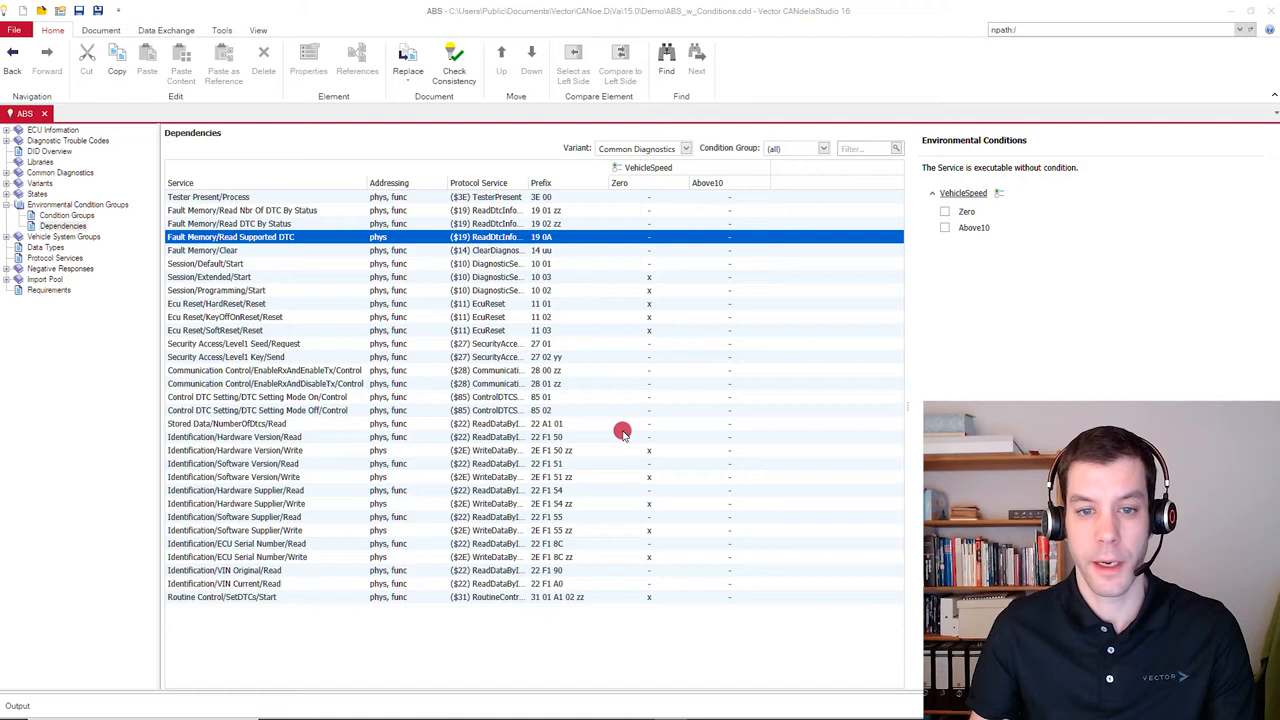
pyautogui.click(300, 437)
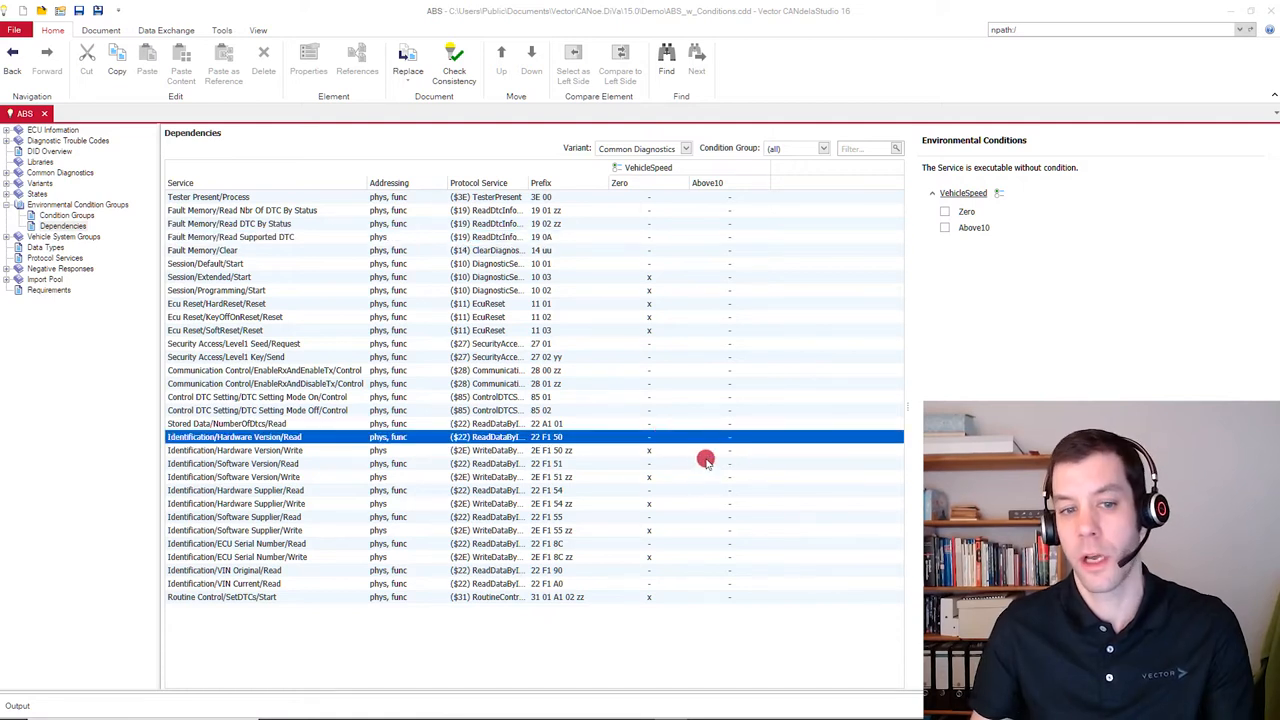
pyautogui.moveTo(640, 455)
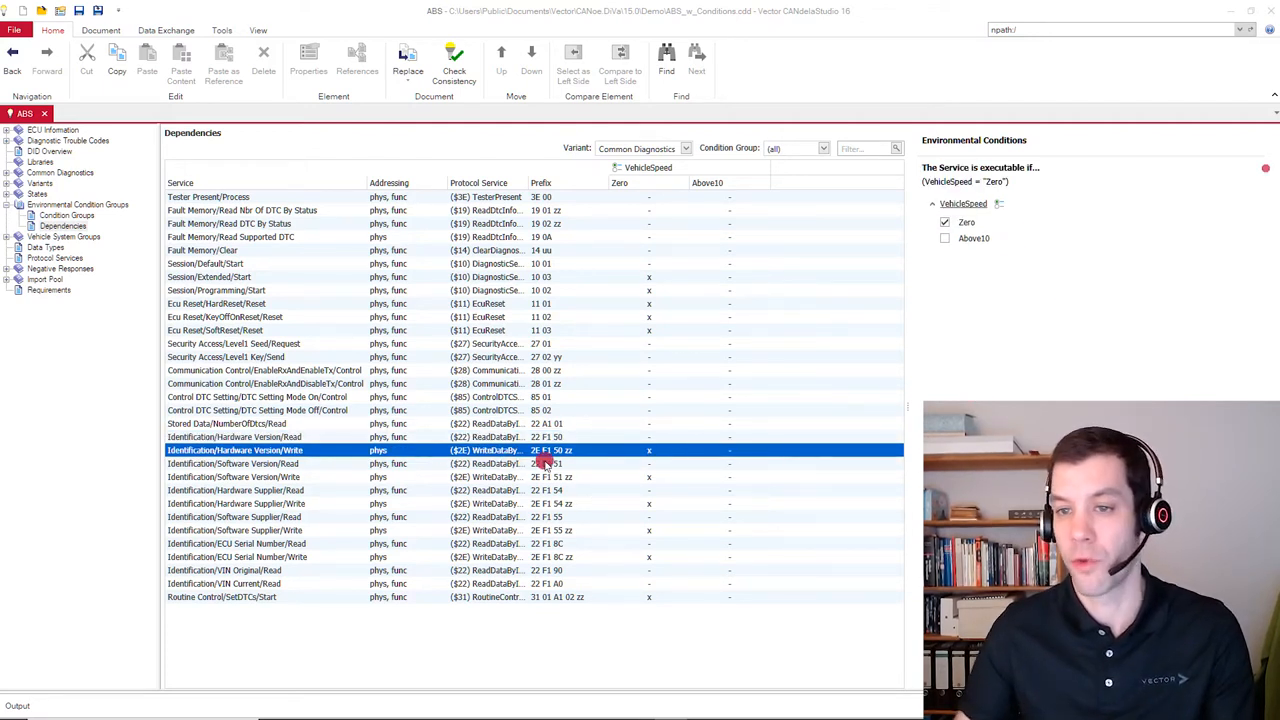
pyautogui.moveTo(705, 468)
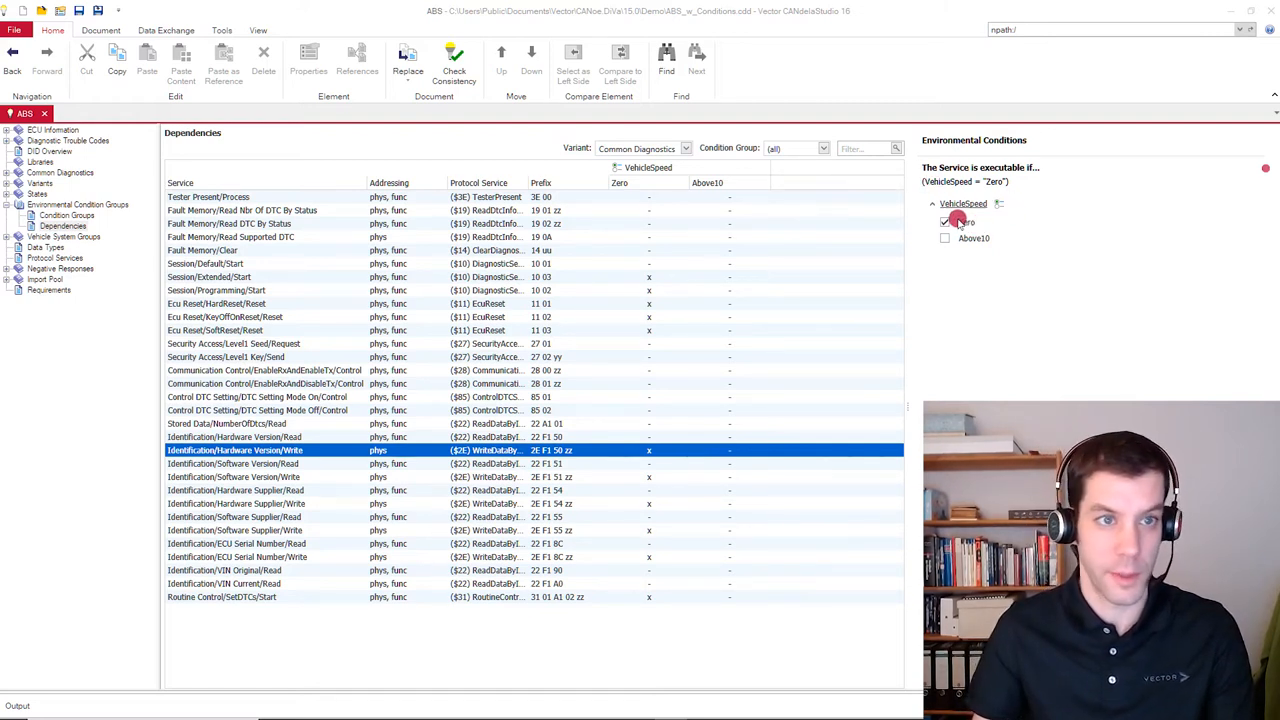
pyautogui.moveTo(982, 331)
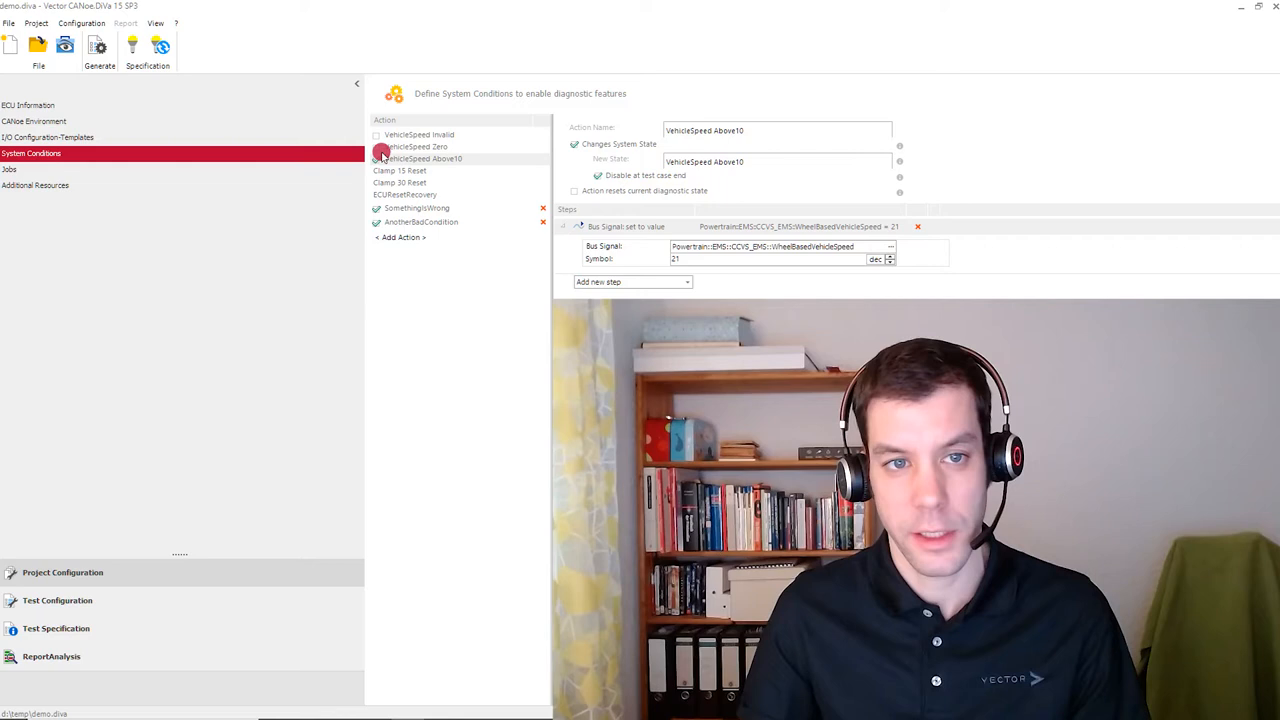
pyautogui.moveTo(400, 152)
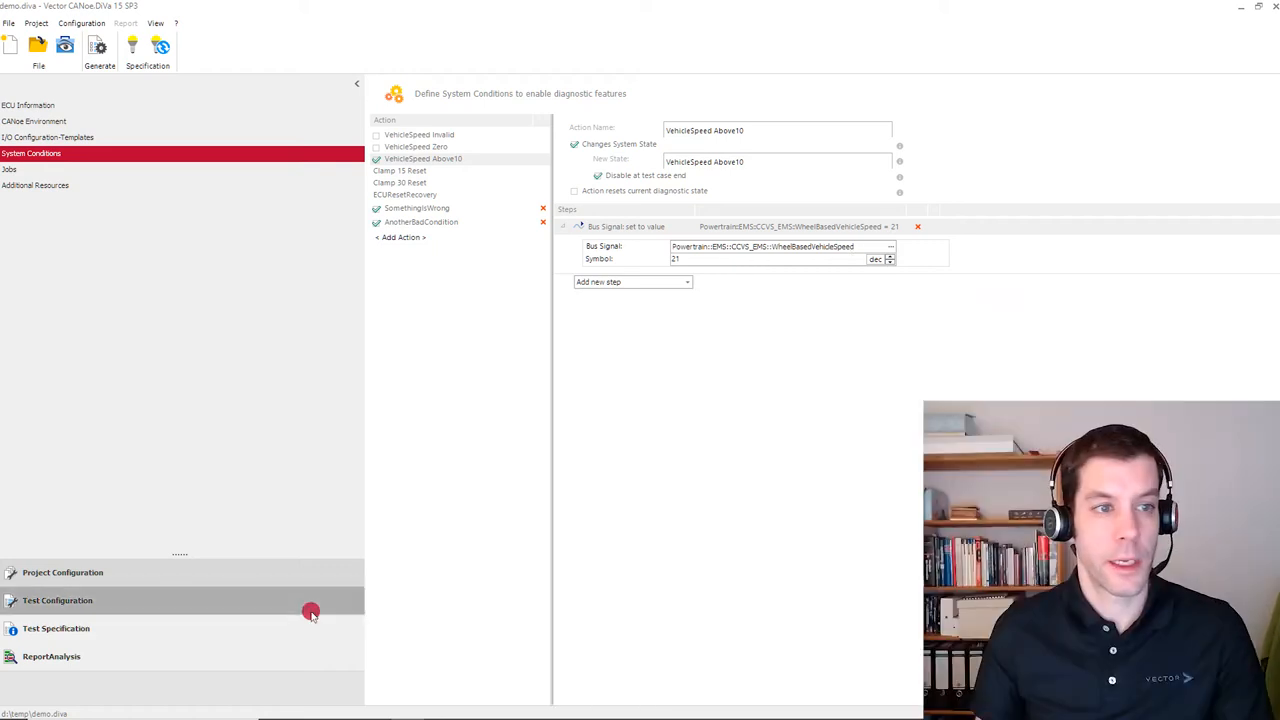
# Inspect Programming Start's VehicleSpeed Above10 invalid-condition test in Services & Jobs, then close it
pyautogui.click(57, 600)
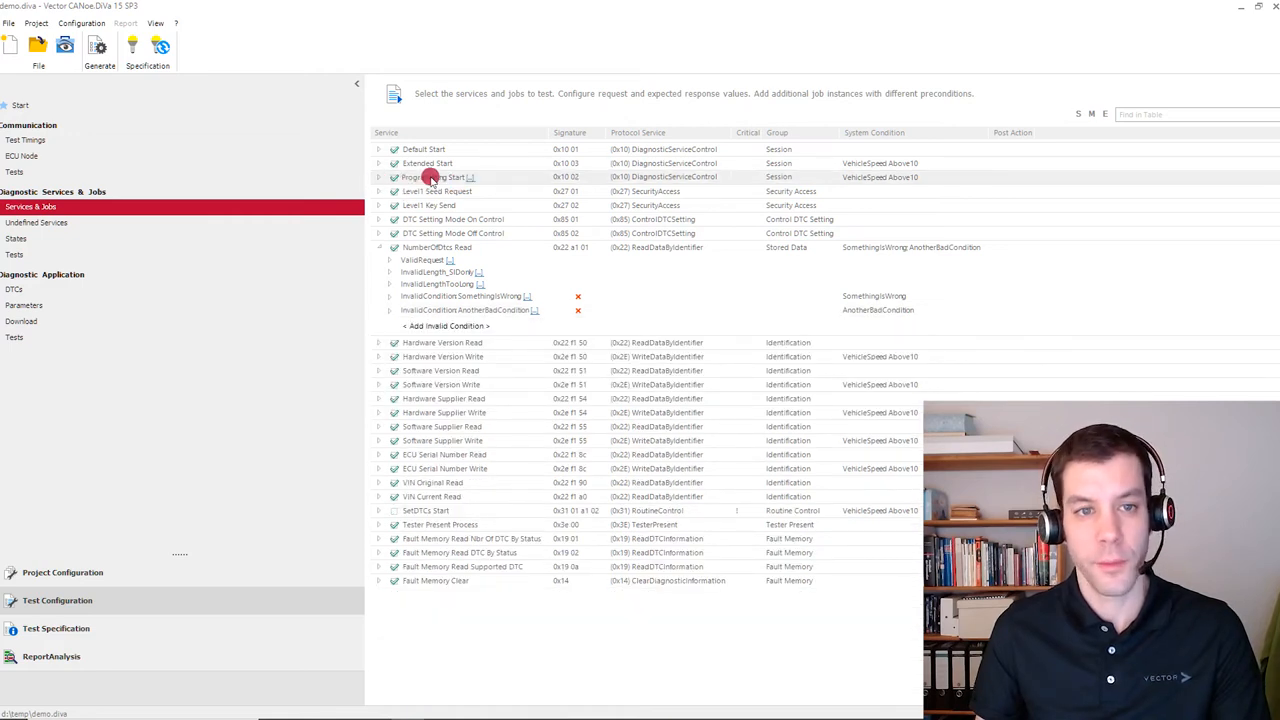
pyautogui.click(379, 177)
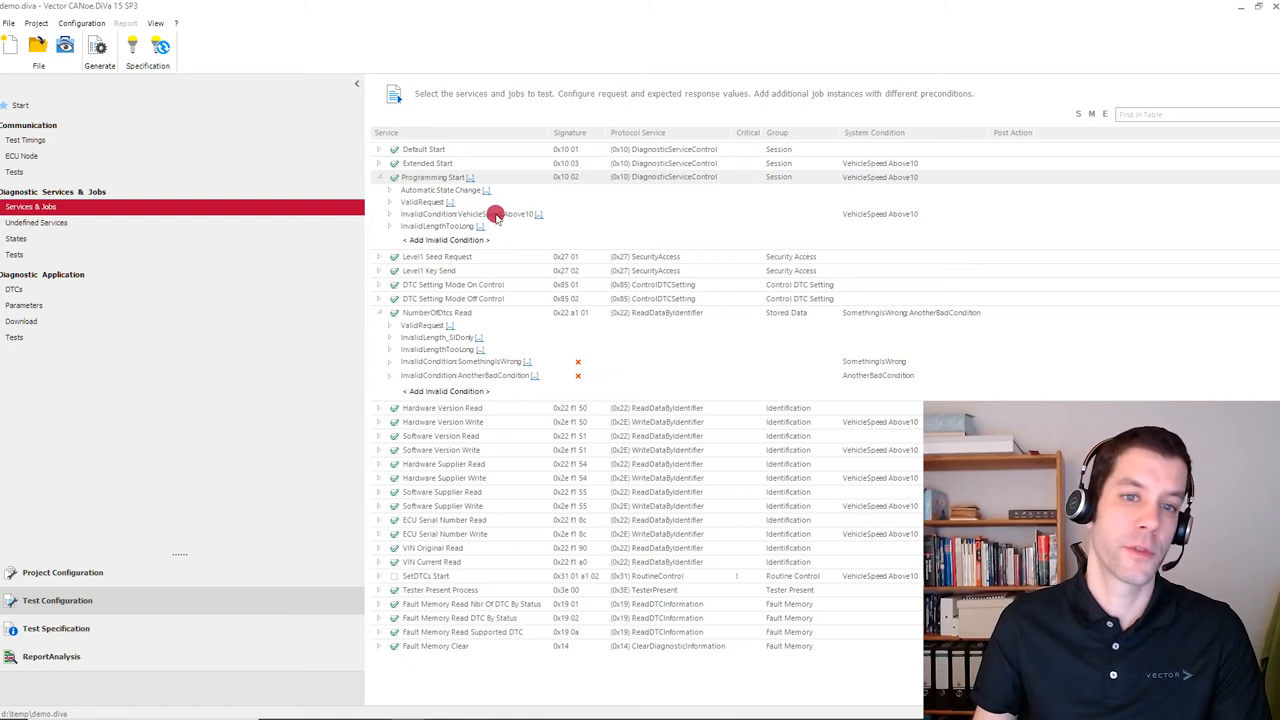
pyautogui.moveTo(473, 218)
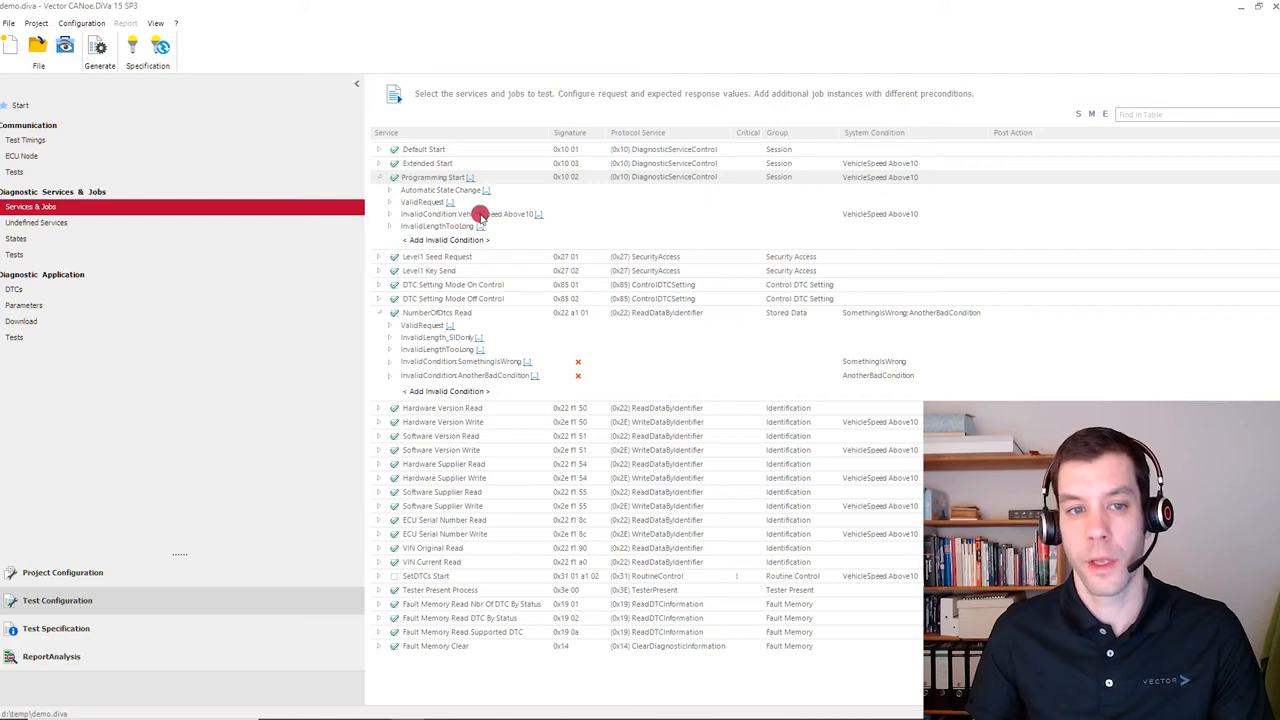
pyautogui.click(389, 214)
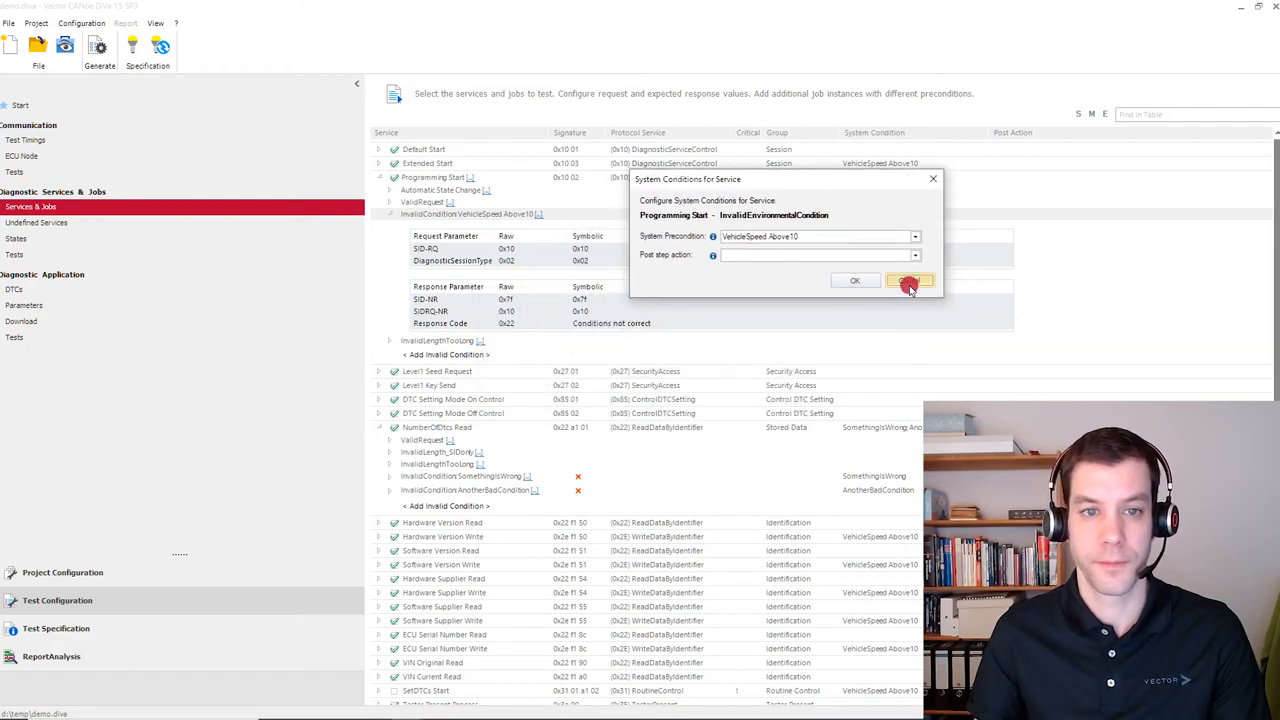
pyautogui.click(908, 280)
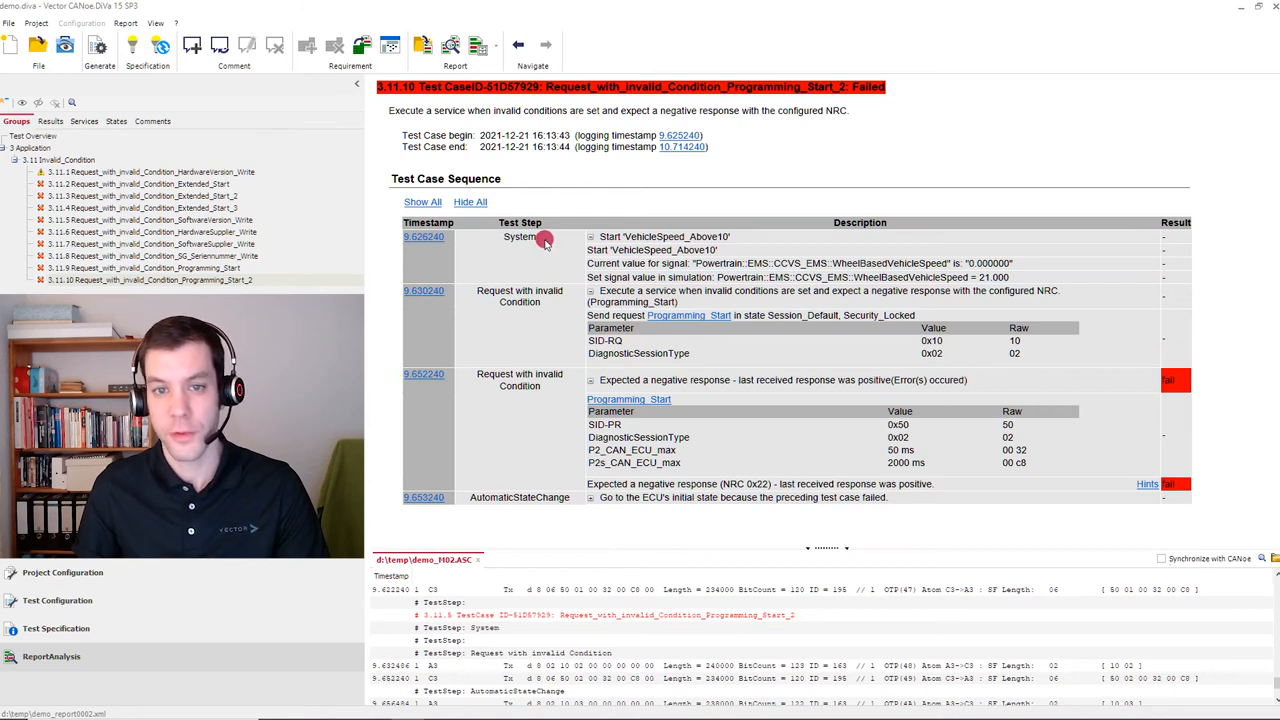
# Highlight the VehicleSpeed_Above10 start step and the 21.000 speed value in test 3.11.10
pyautogui.doubleClick(676, 236)
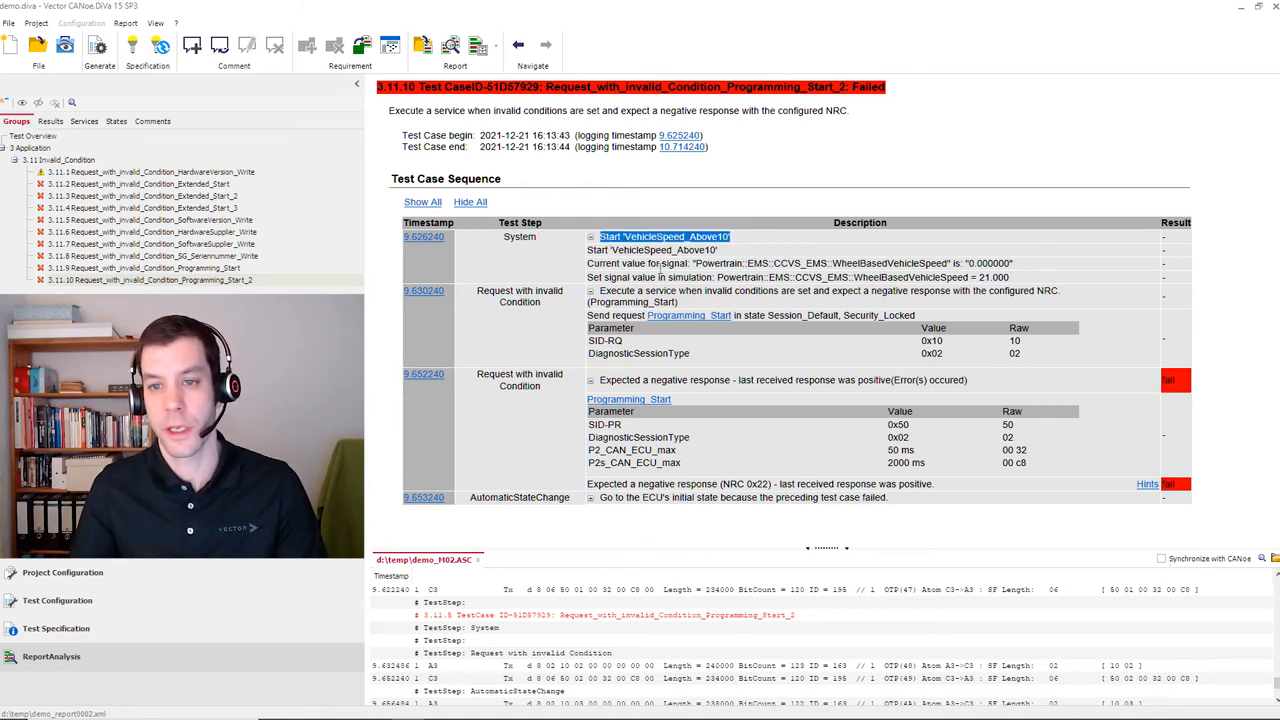
pyautogui.doubleClick(889, 263)
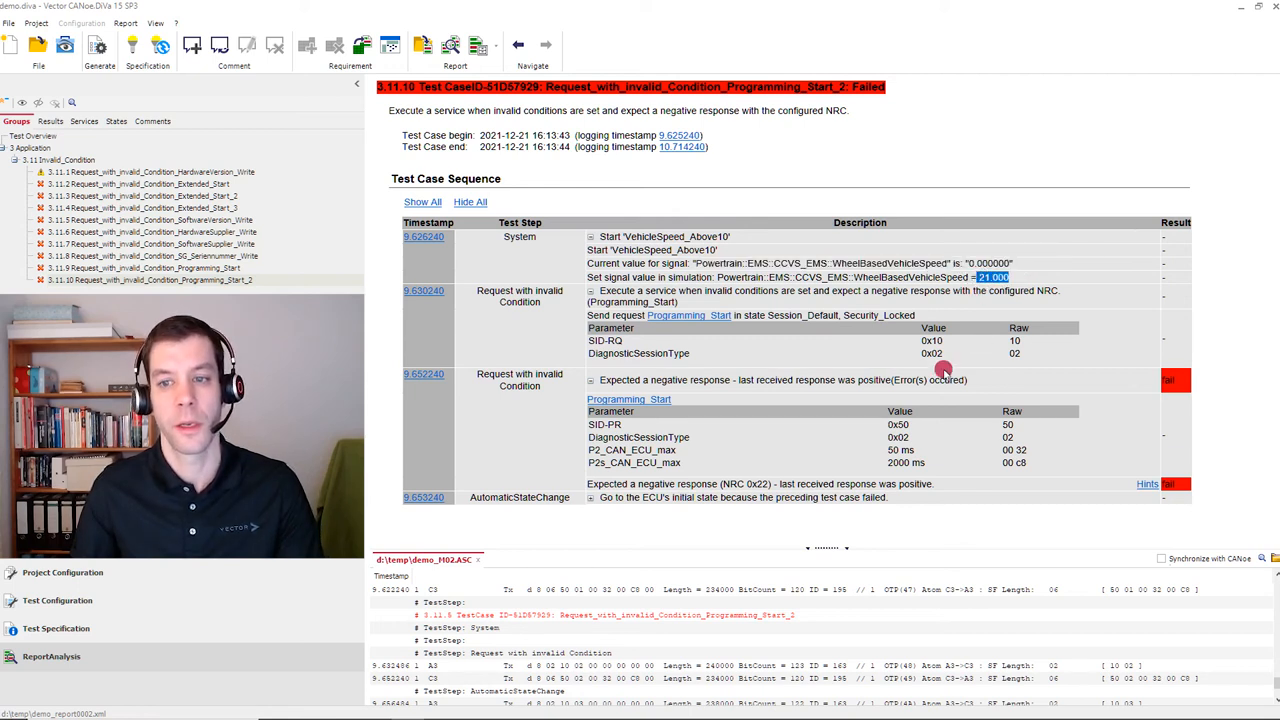
pyautogui.moveTo(996, 350)
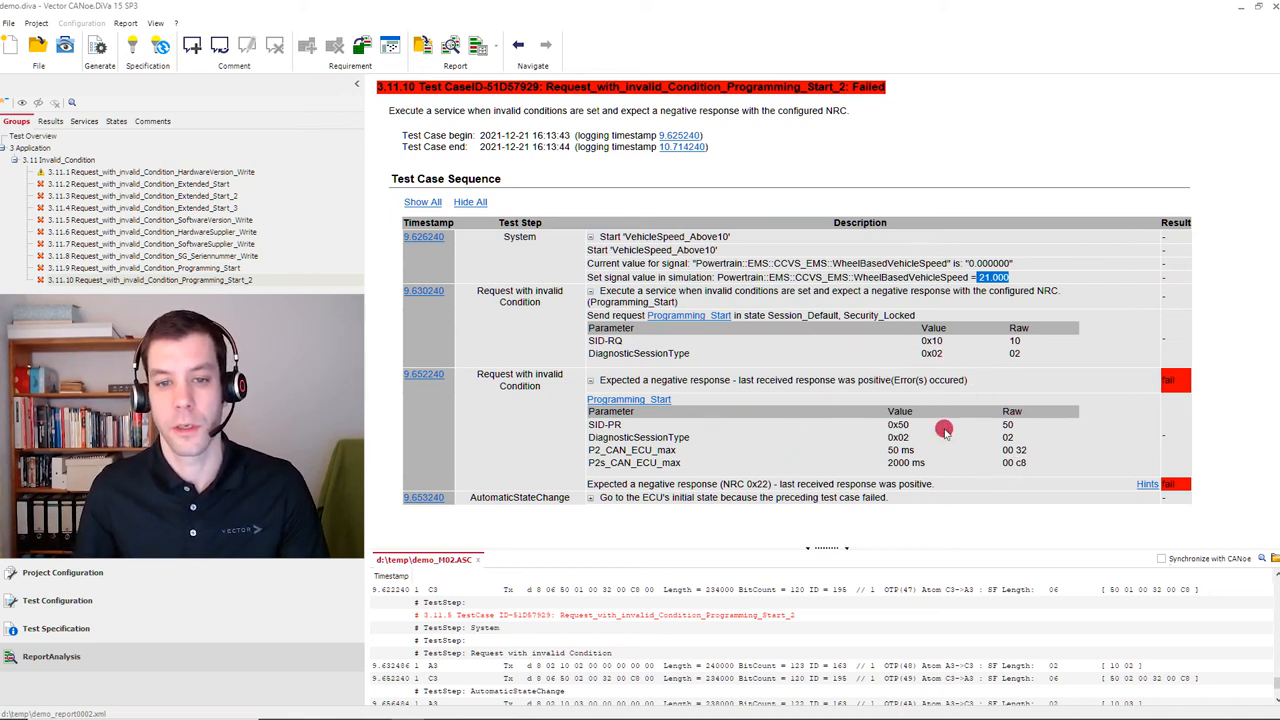
pyautogui.moveTo(1021, 437)
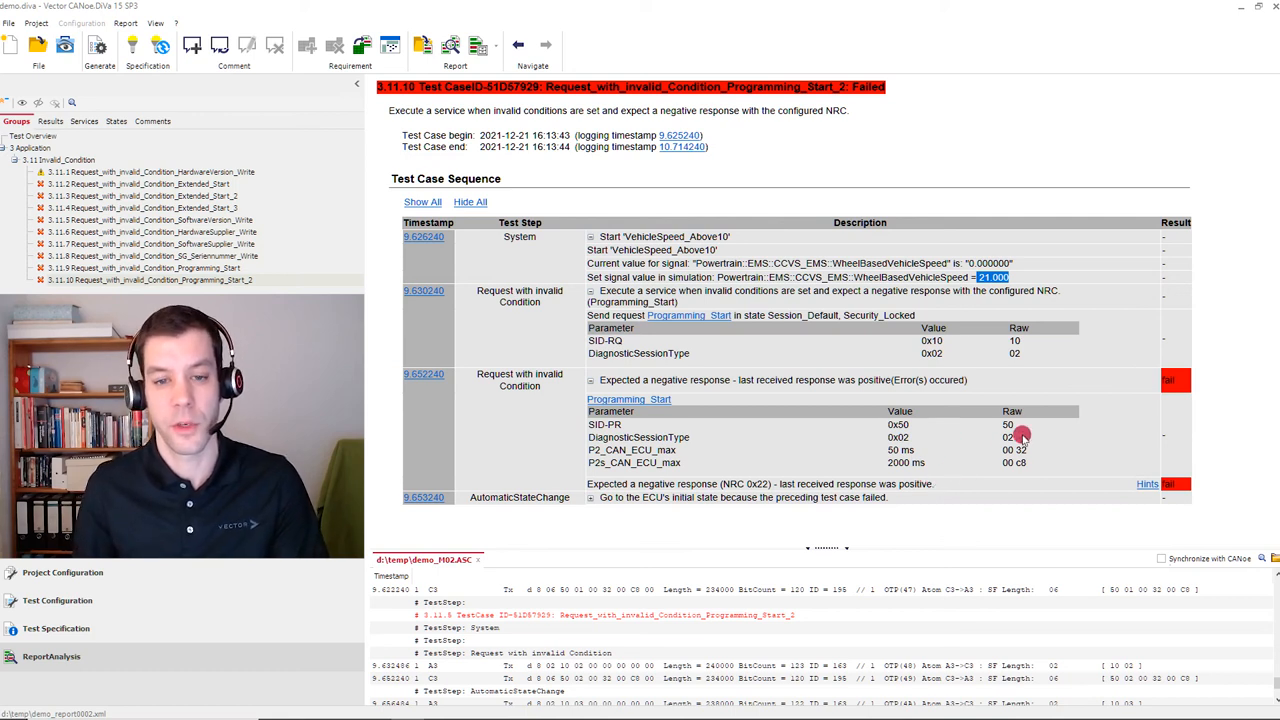